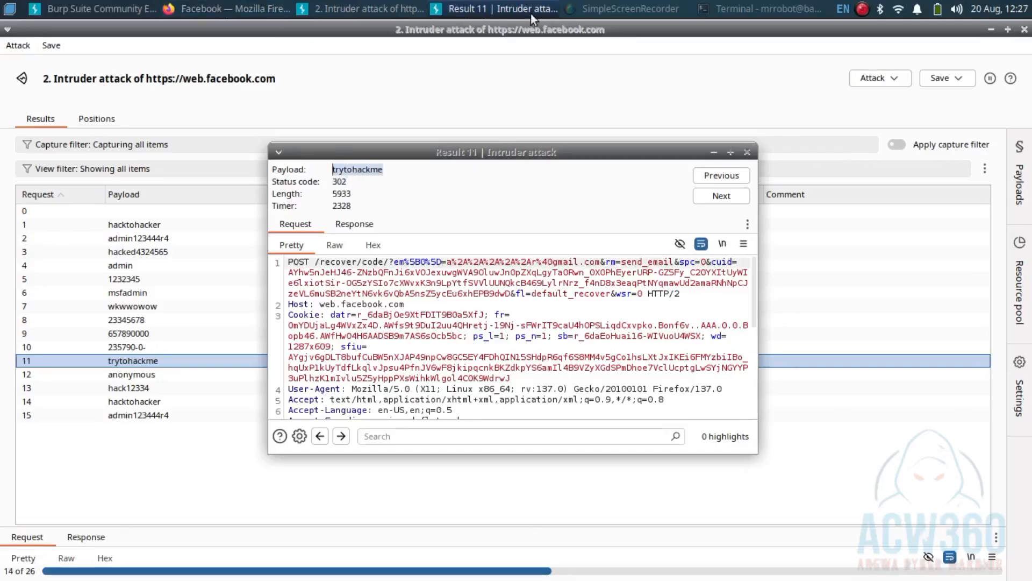
Switch from Burp's attack results to the Facebook login page at web.facebook.com
left_click(99, 9)
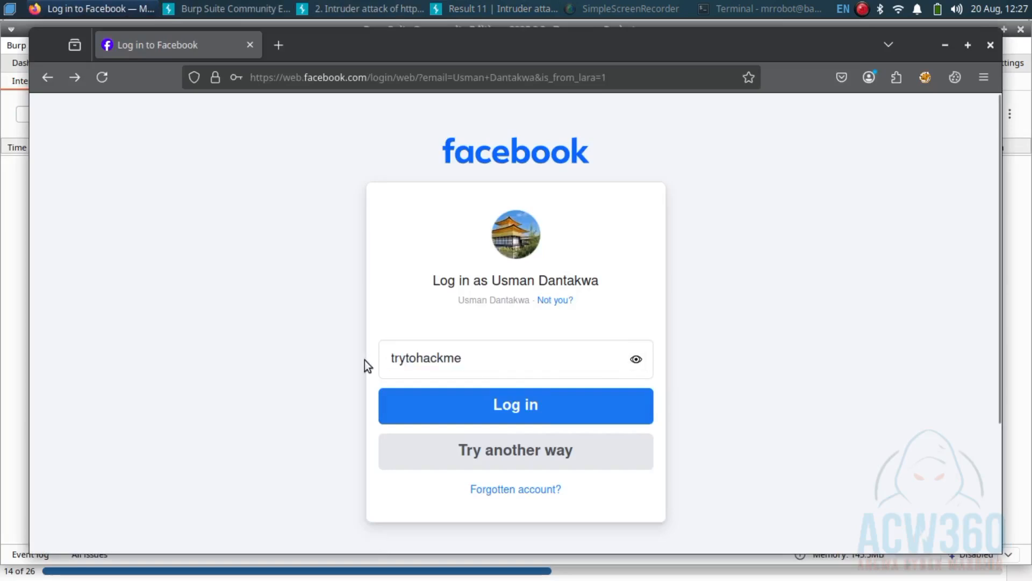
left_click(515, 405)
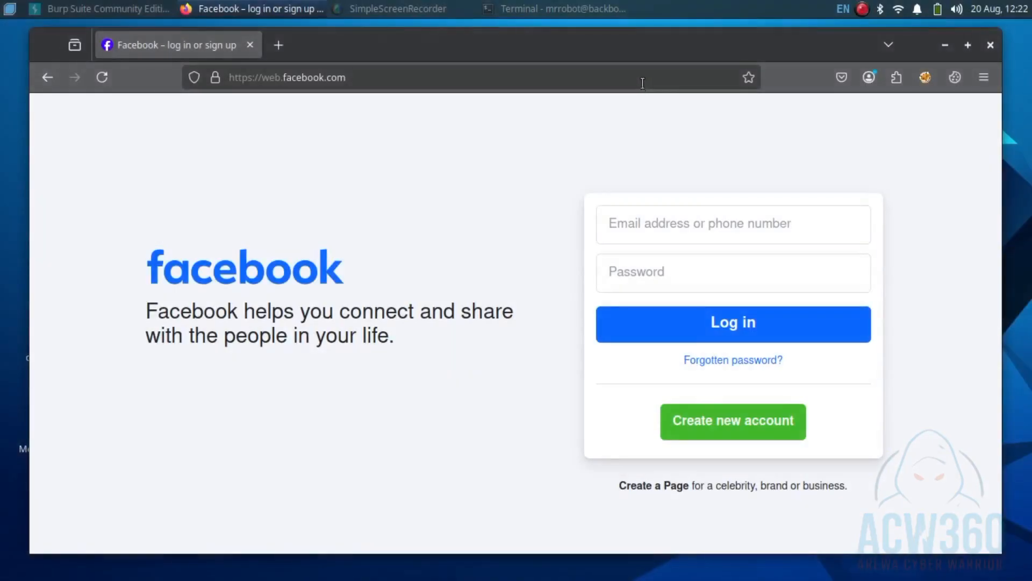
mouse_move(623, 67)
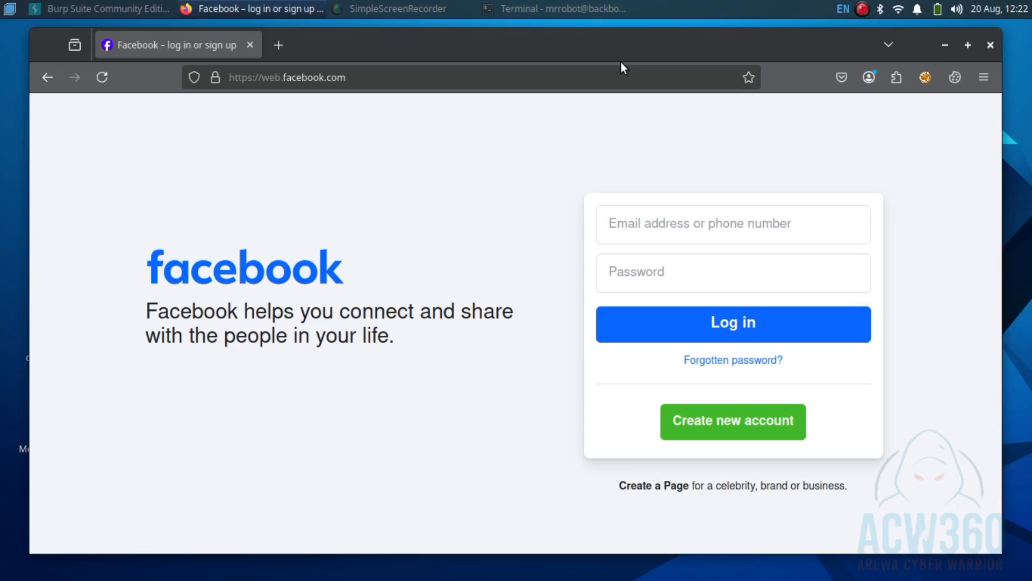
mouse_move(546, 137)
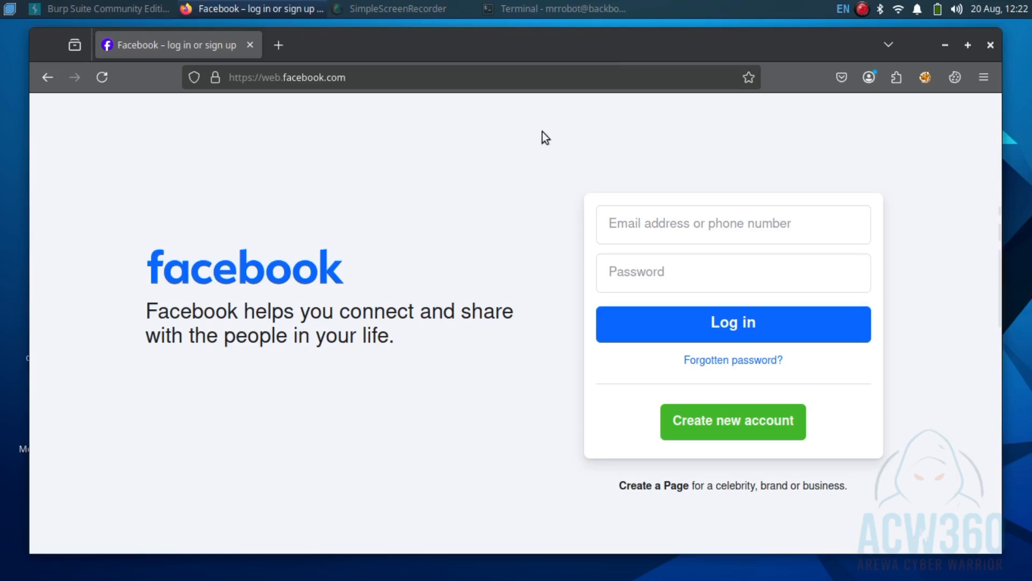
mouse_move(732, 360)
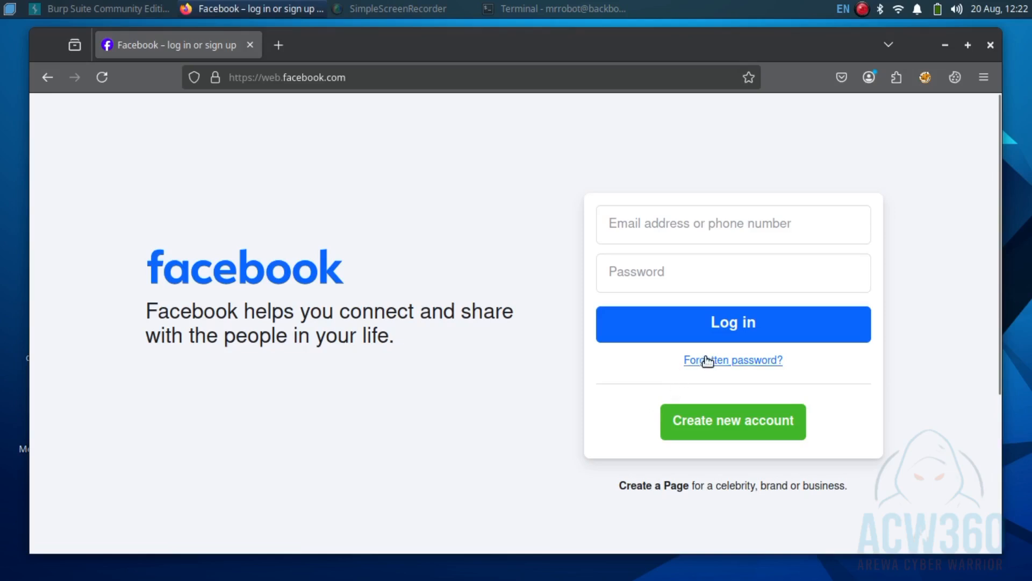
mouse_move(733, 360)
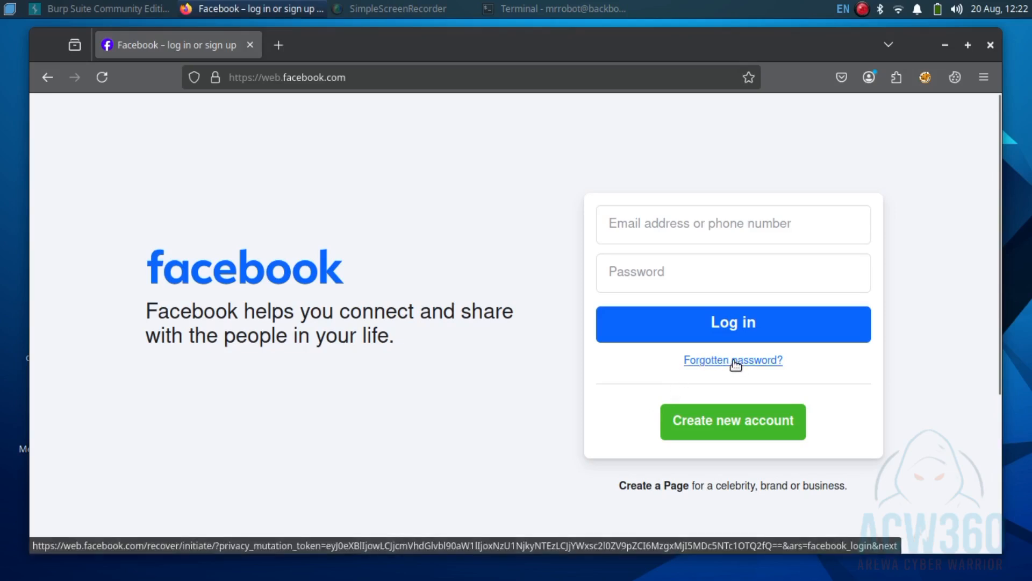
left_click(733, 360)
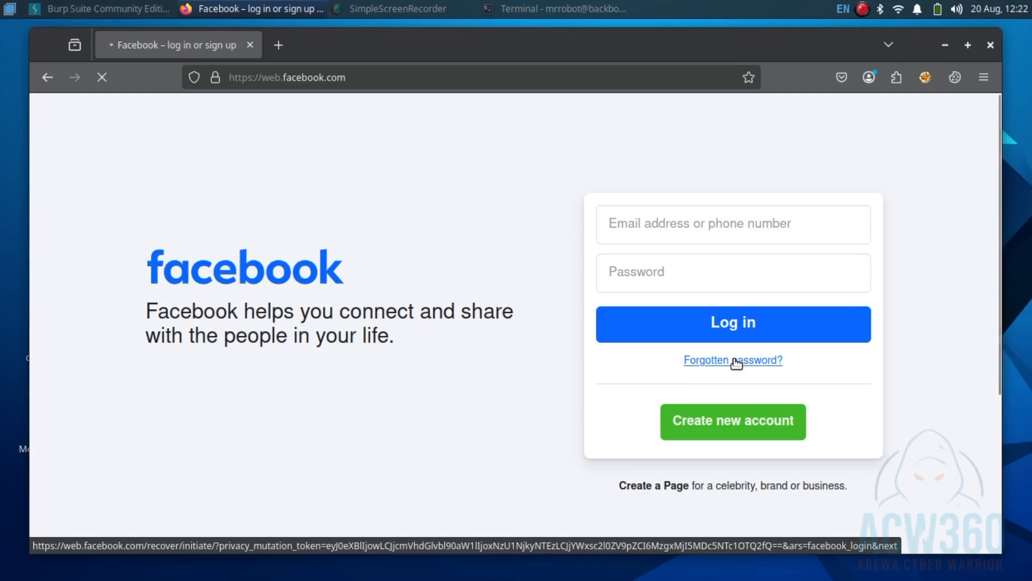
left_click(733, 360)
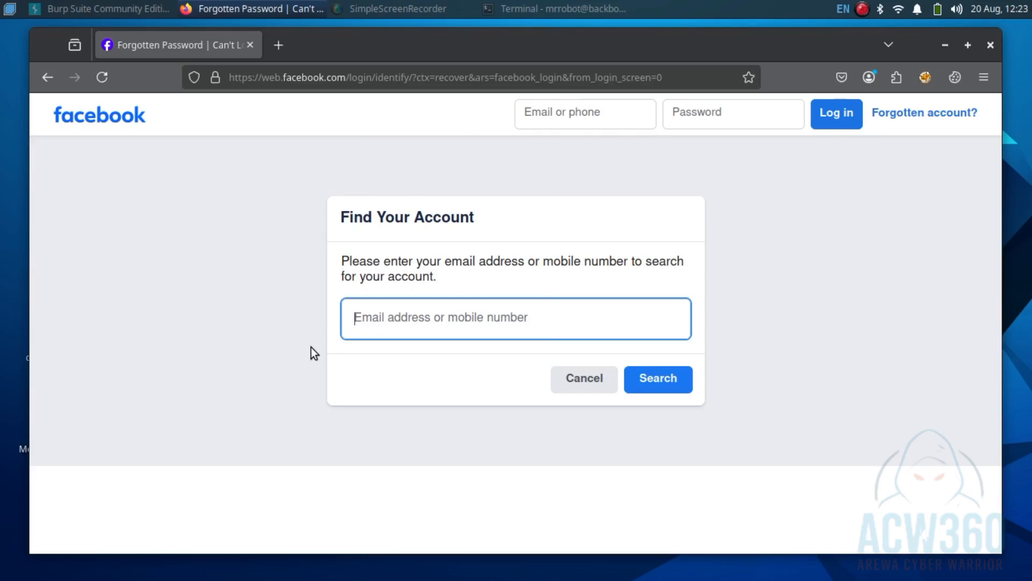
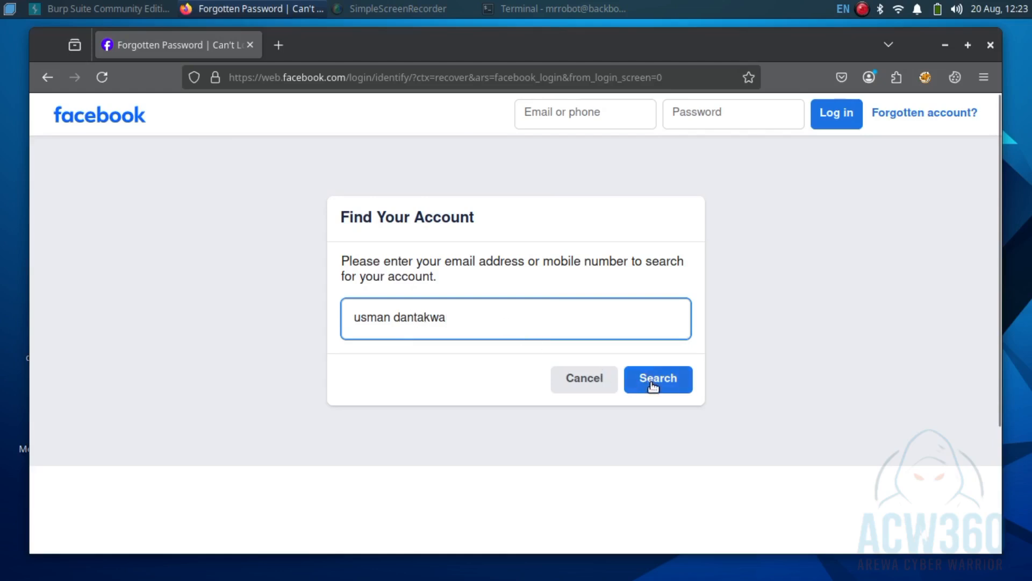
left_click(657, 379)
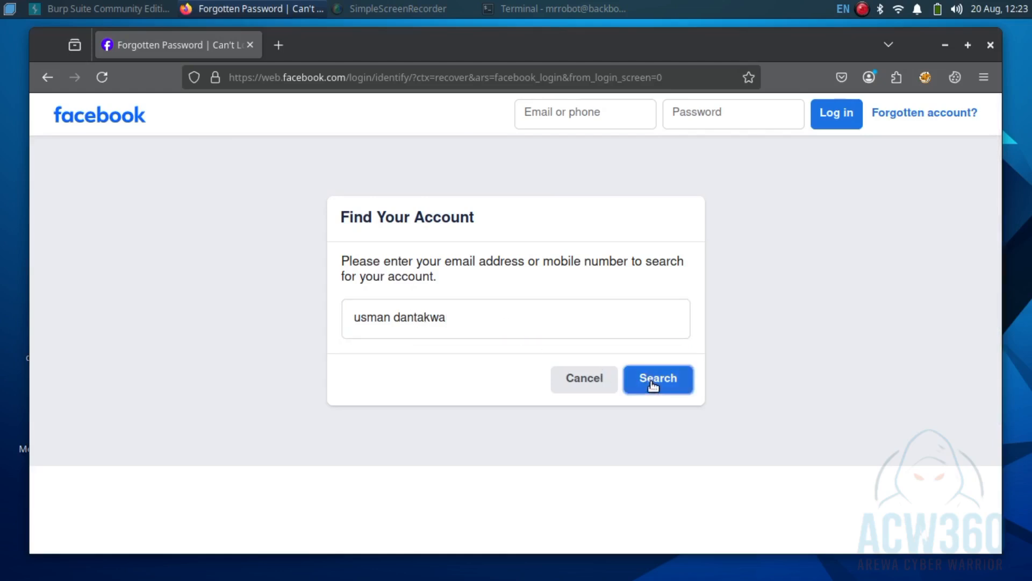
left_click(657, 378)
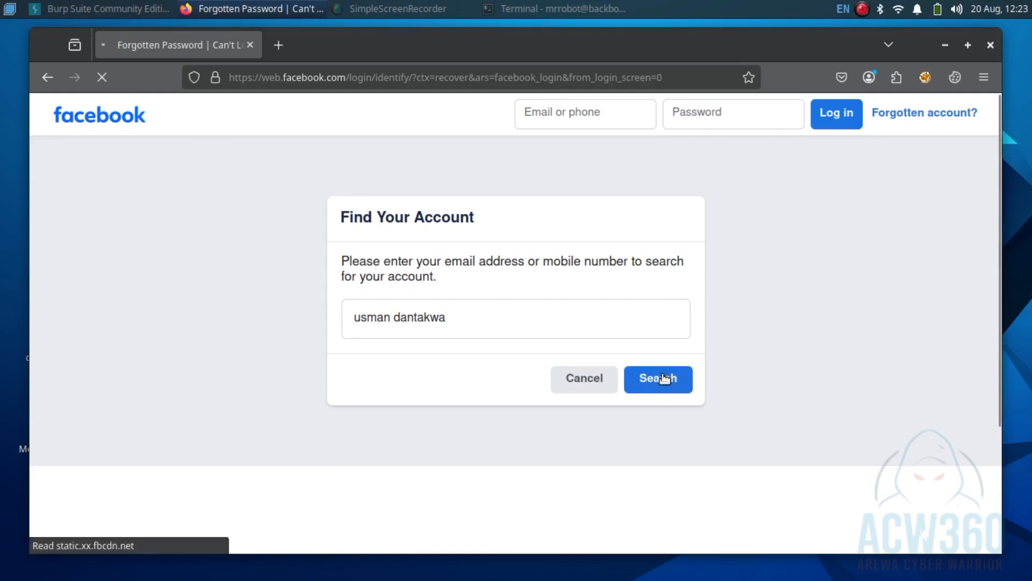
left_click(657, 379)
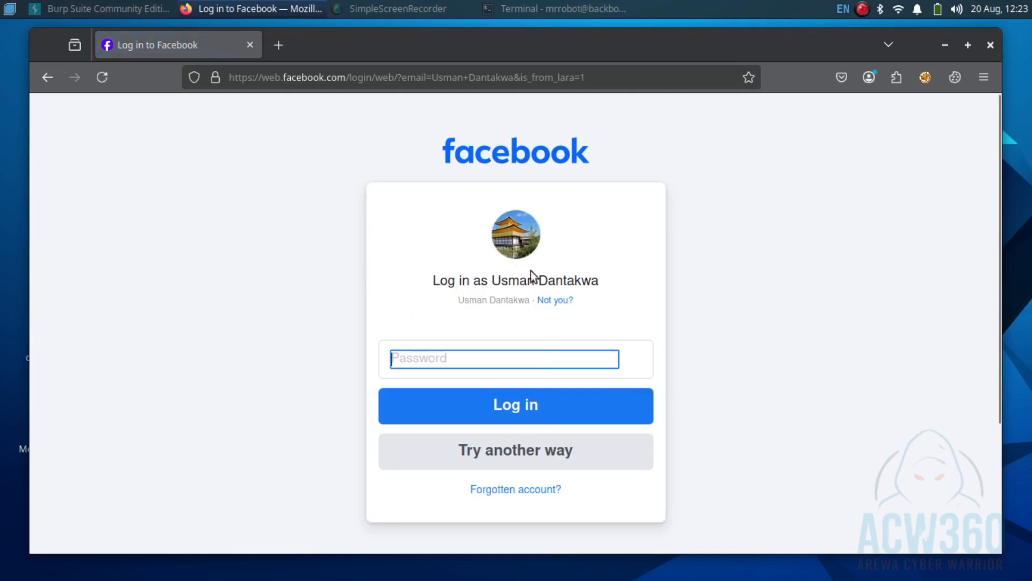
mouse_move(548, 296)
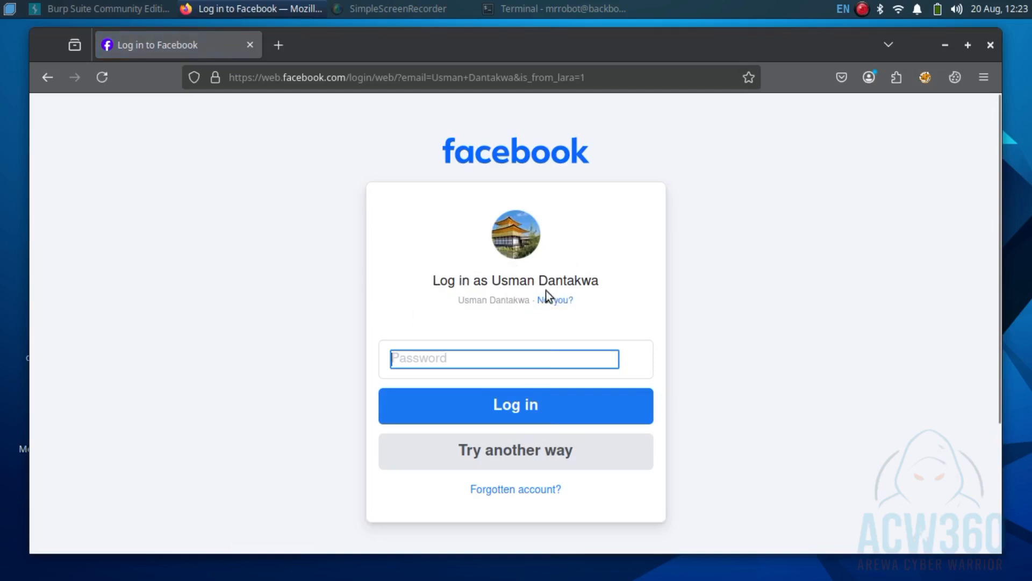
mouse_move(538, 387)
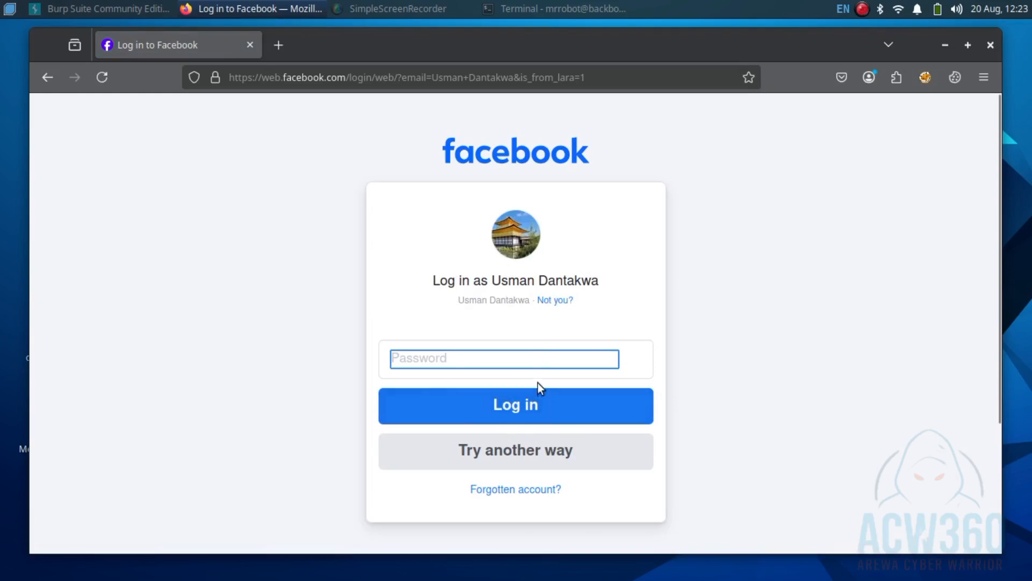
mouse_move(506, 456)
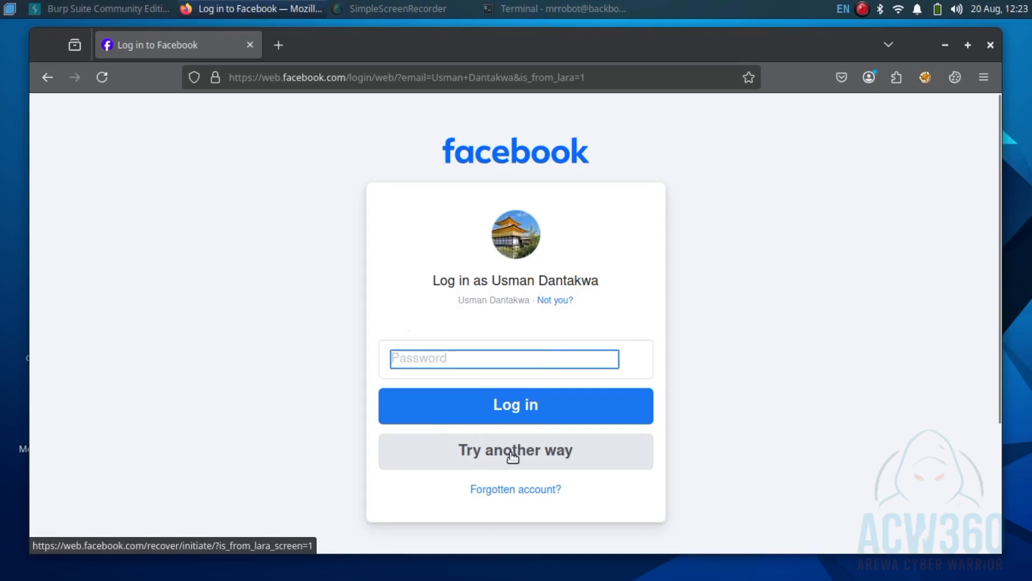
mouse_move(516, 489)
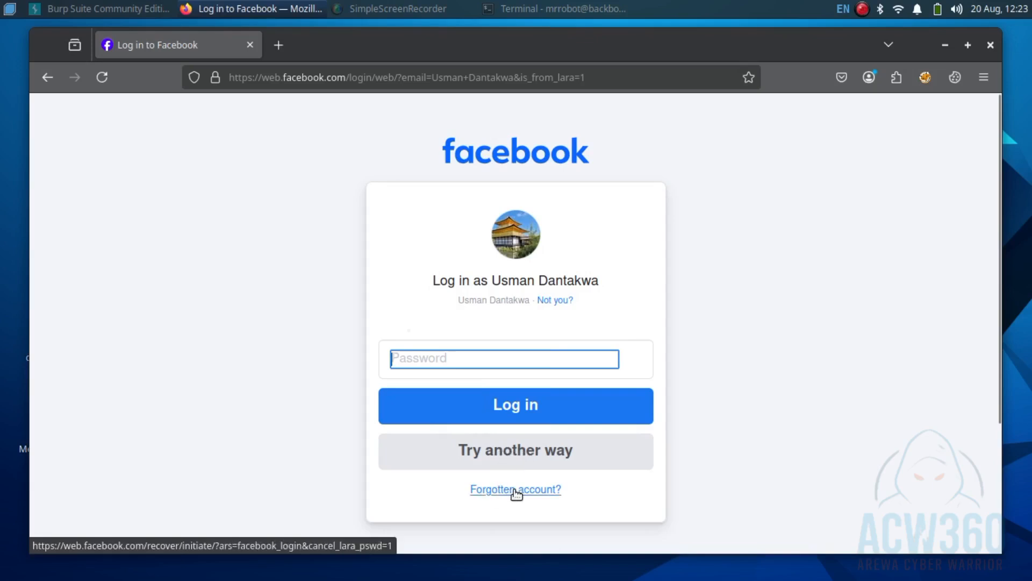
mouse_move(521, 454)
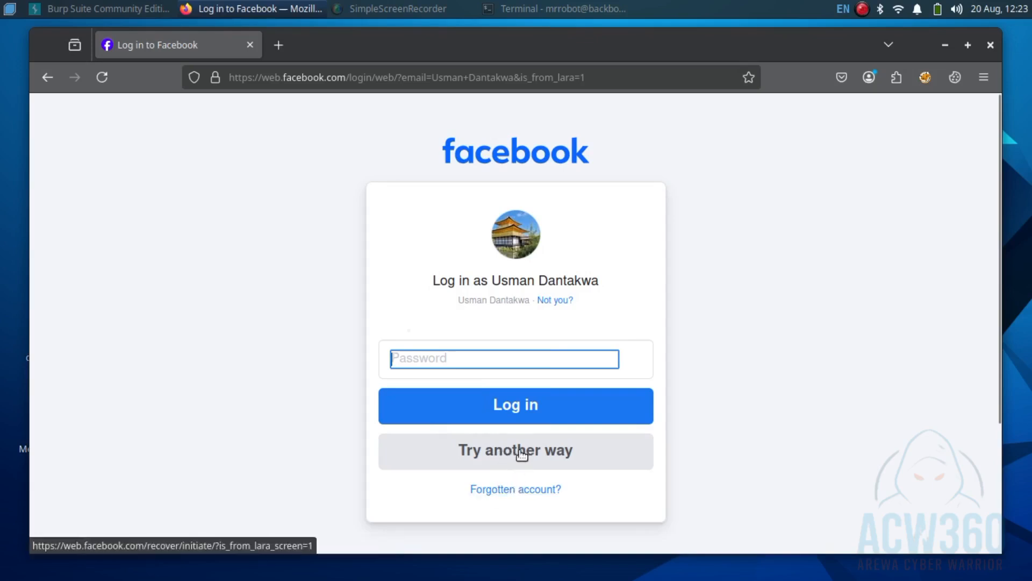
Choose 'Try another way' and have the reset code sent via email
left_click(515, 450)
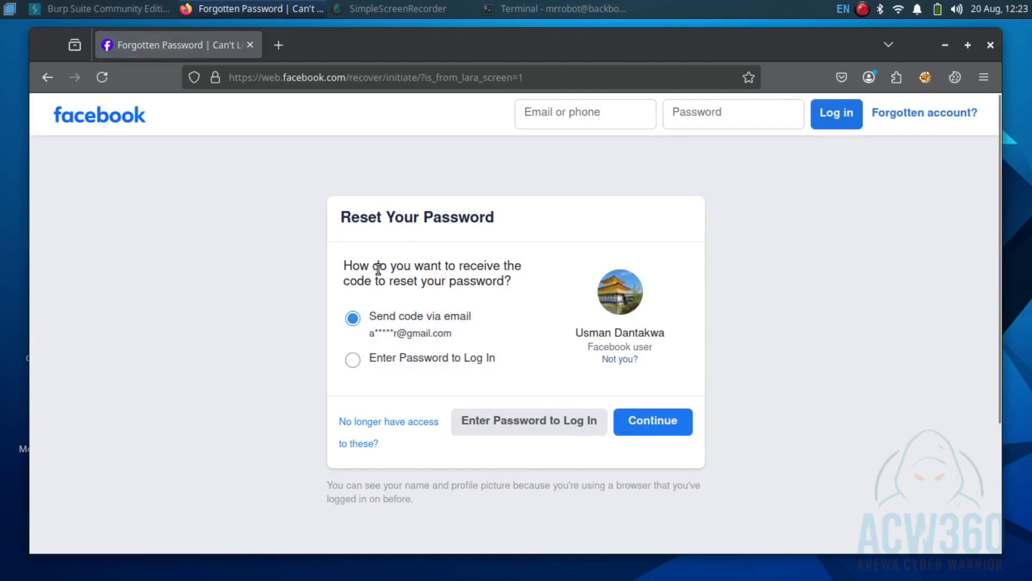
mouse_move(545, 332)
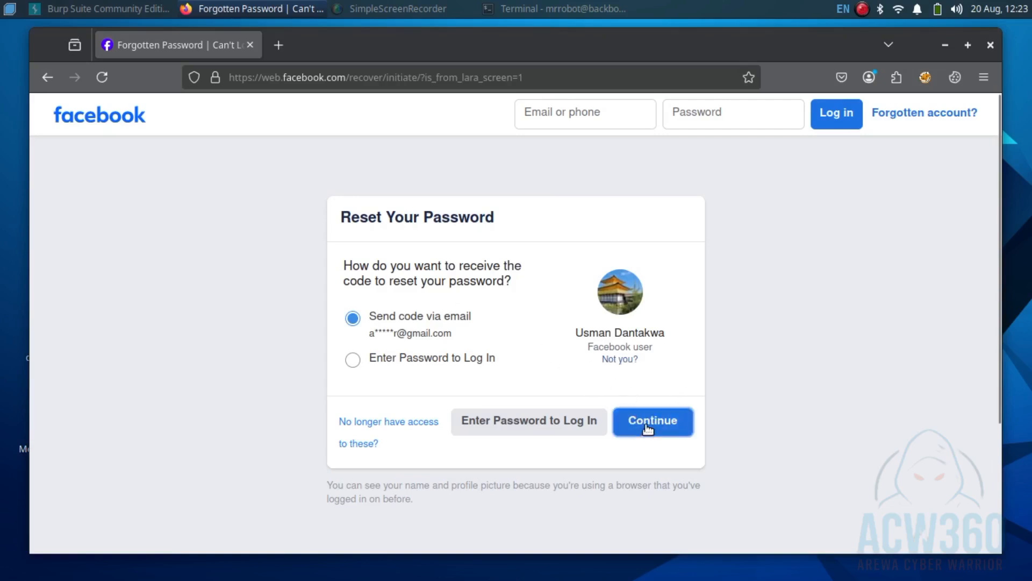
left_click(651, 420)
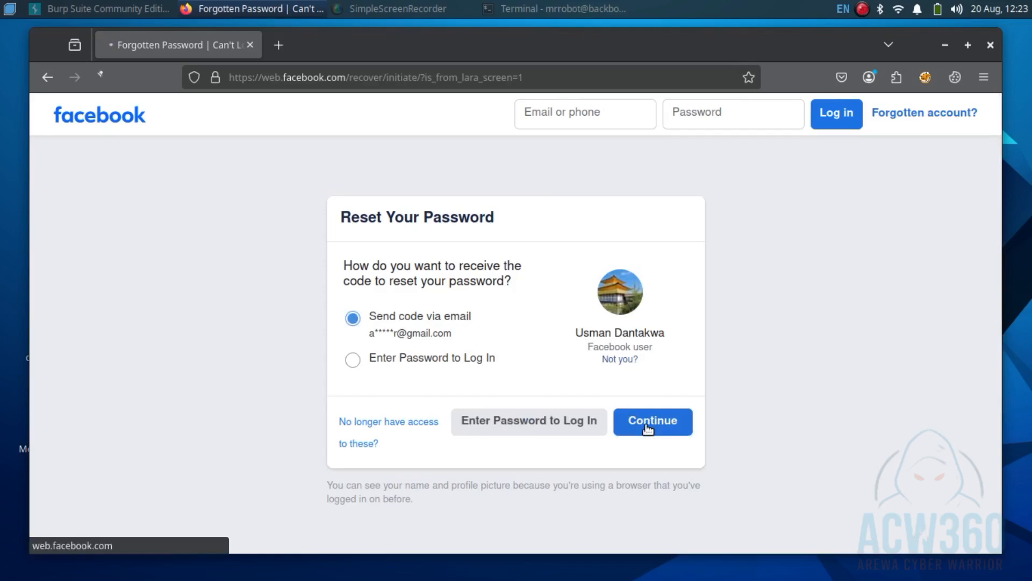
left_click(653, 421)
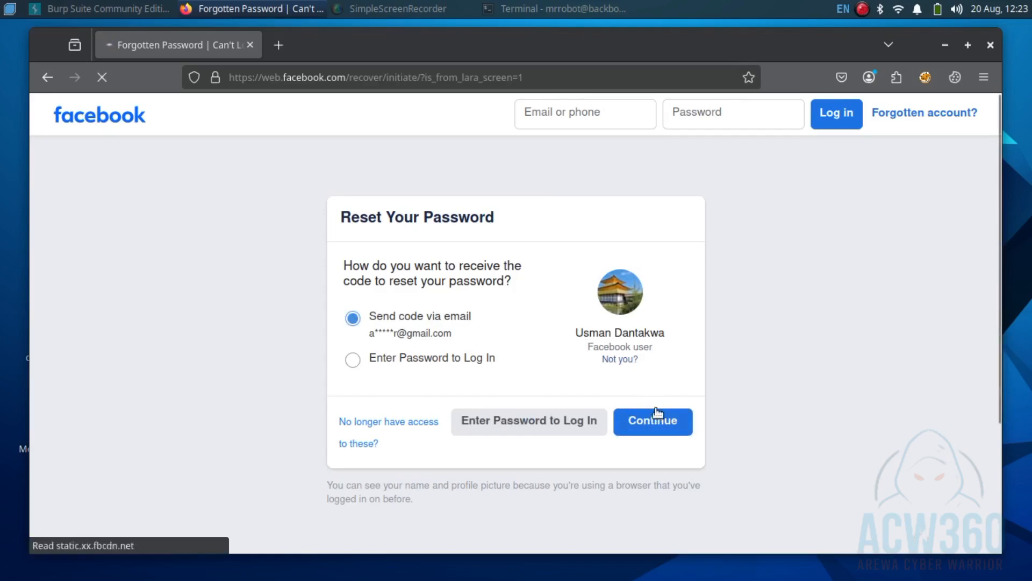
left_click(652, 422)
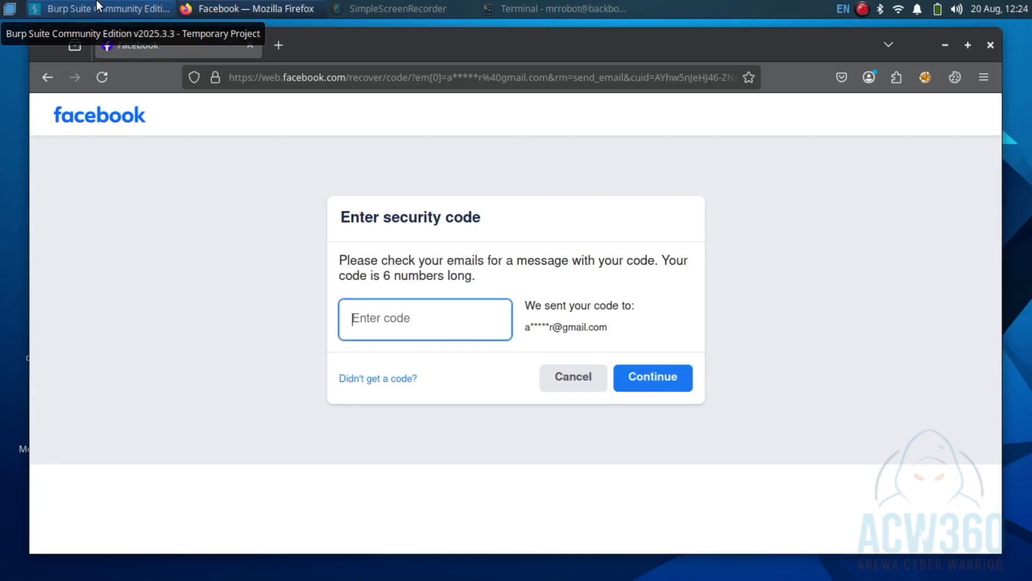
Enable Burp intercept and the FoxyProxy Burp proxy, then submit security code 123456
left_click(99, 9)
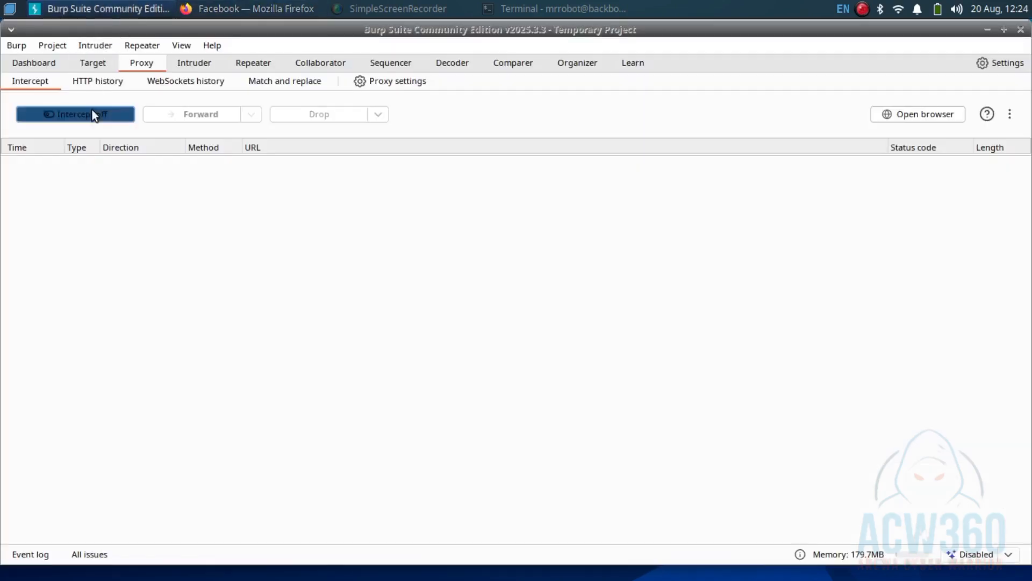
left_click(247, 9)
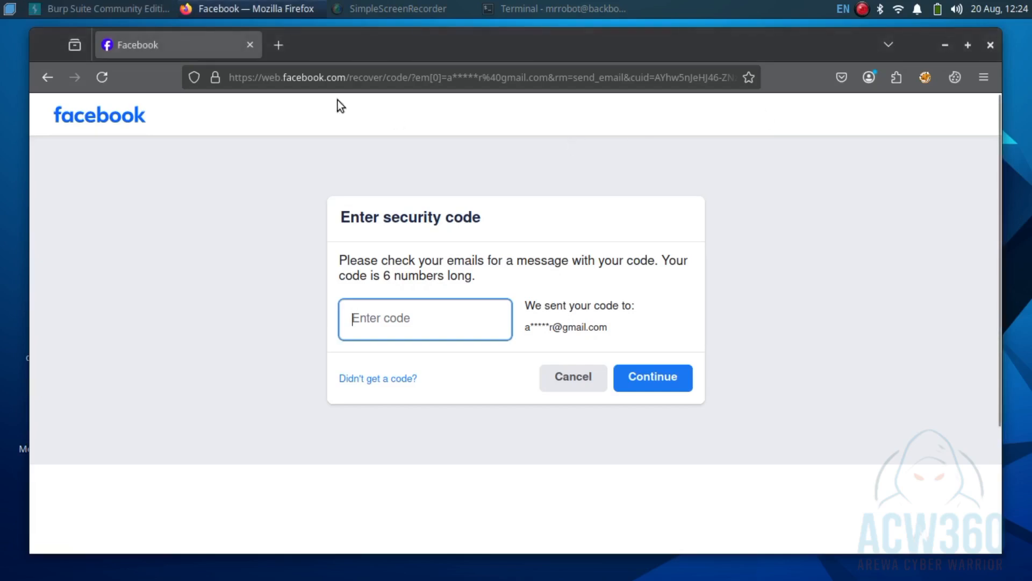
mouse_move(925, 78)
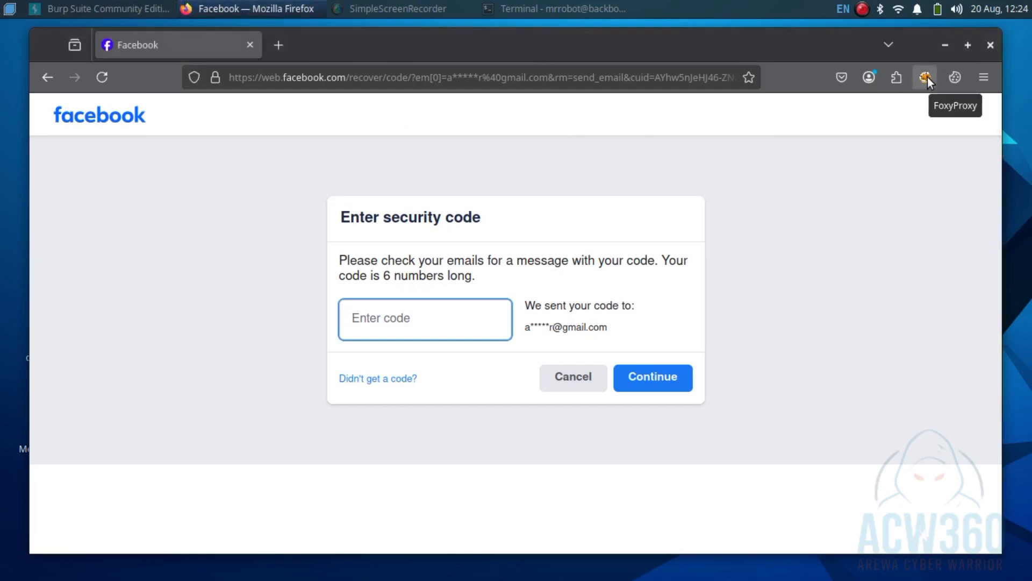
left_click(925, 77)
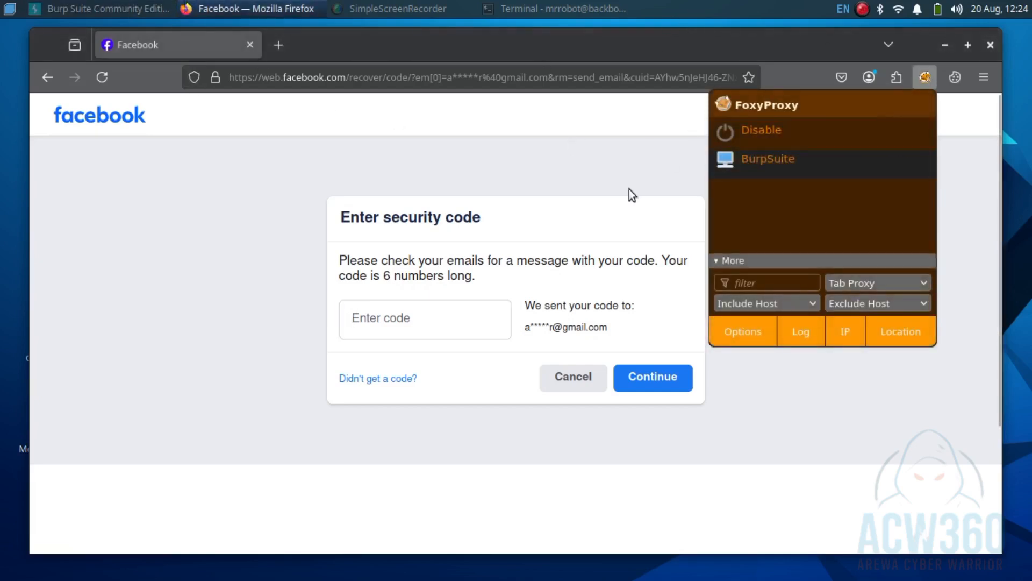
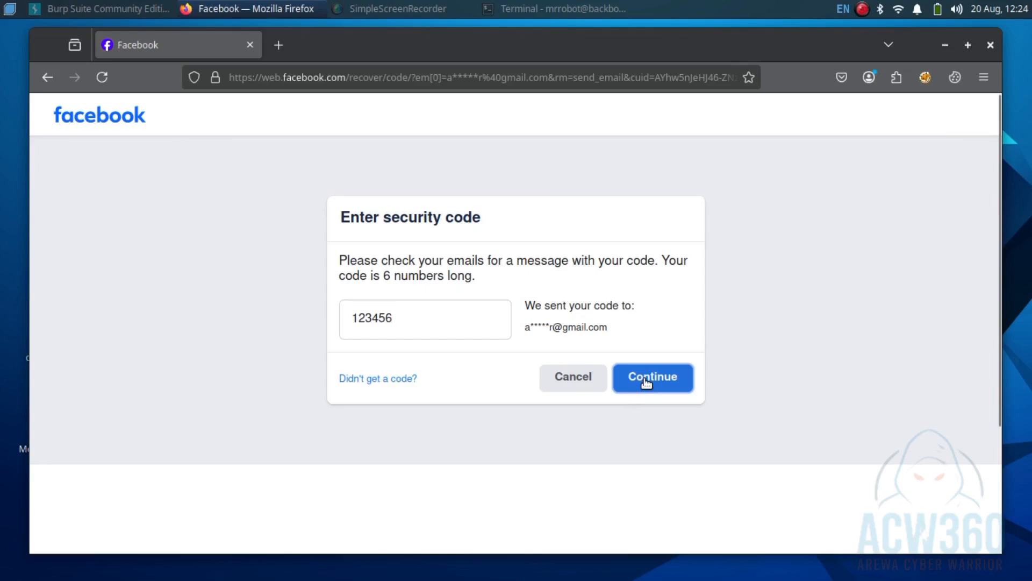
left_click(651, 377)
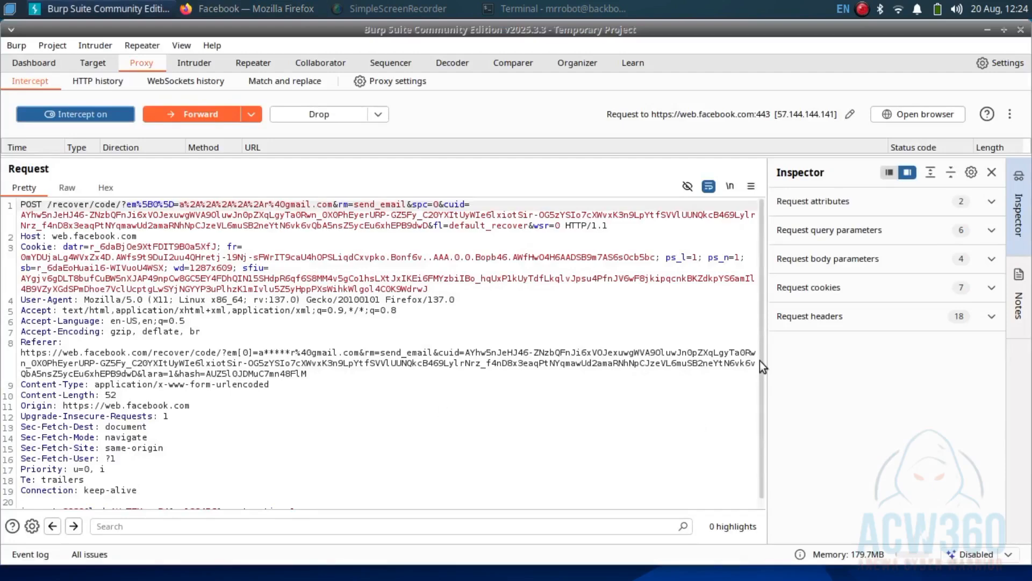
scroll("down", 3)
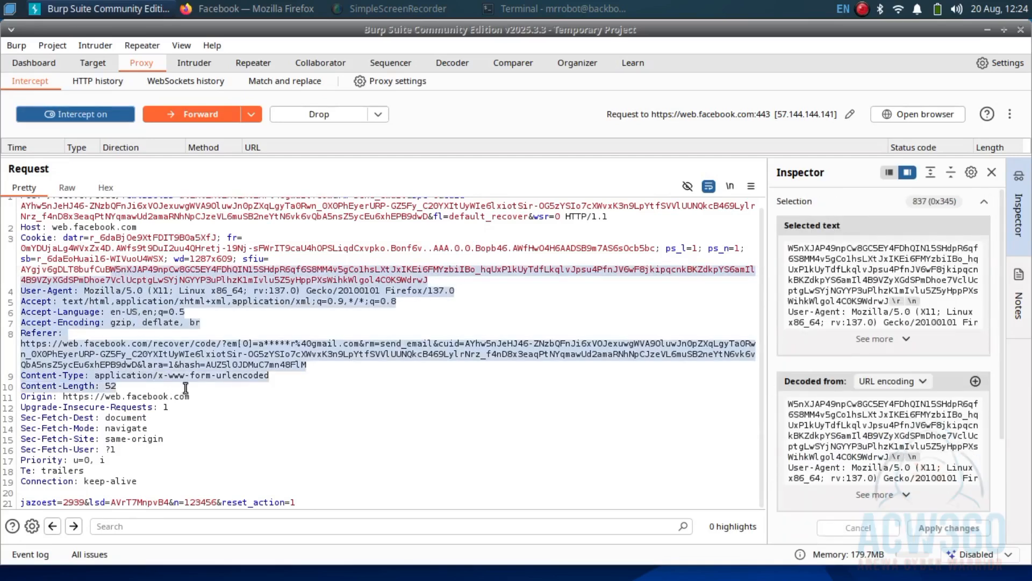
right_click(184, 388)
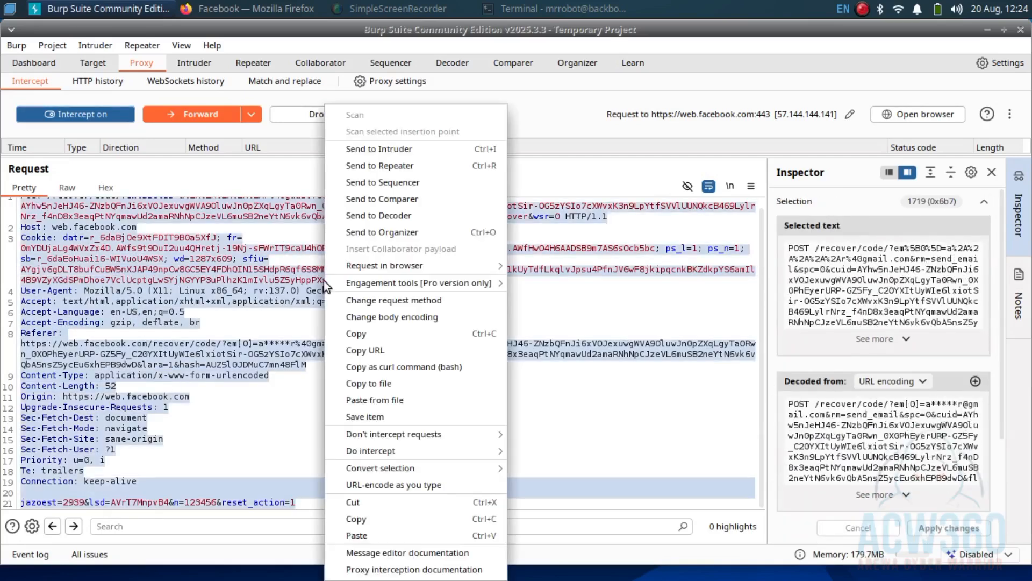
mouse_move(383, 148)
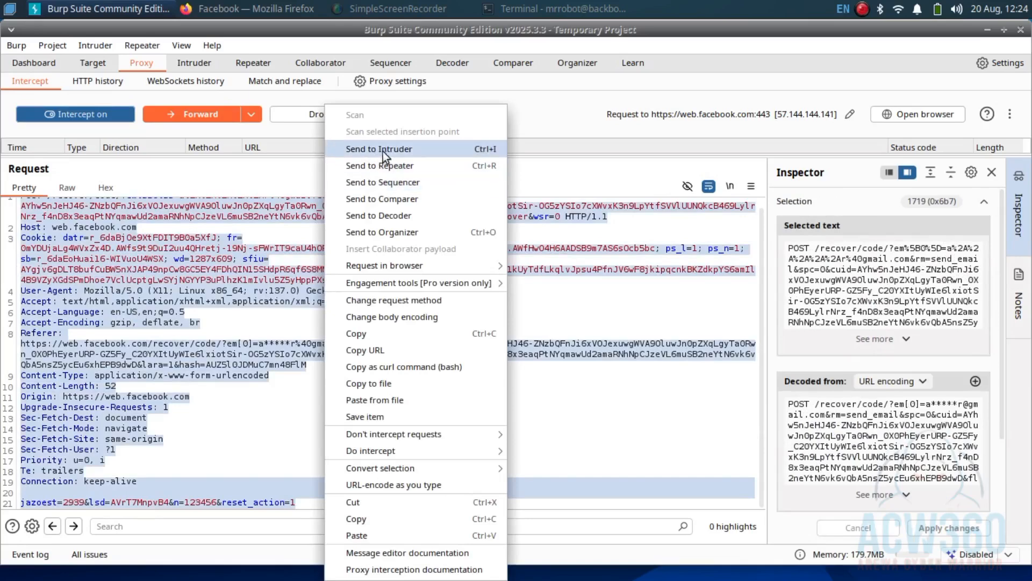
left_click(387, 157)
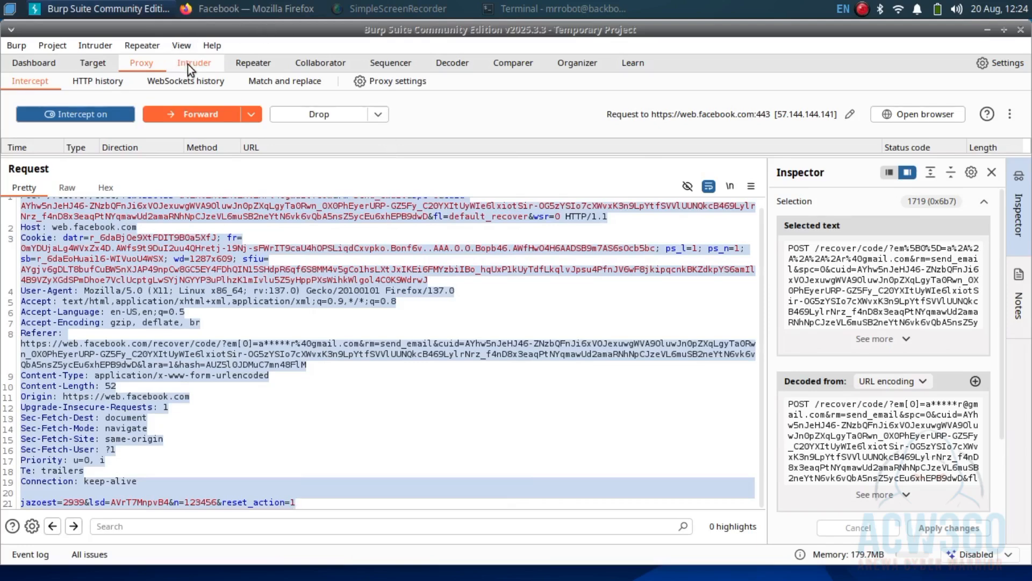
Mark the 123456 code value as the single § payload position in Intruder
left_click(193, 63)
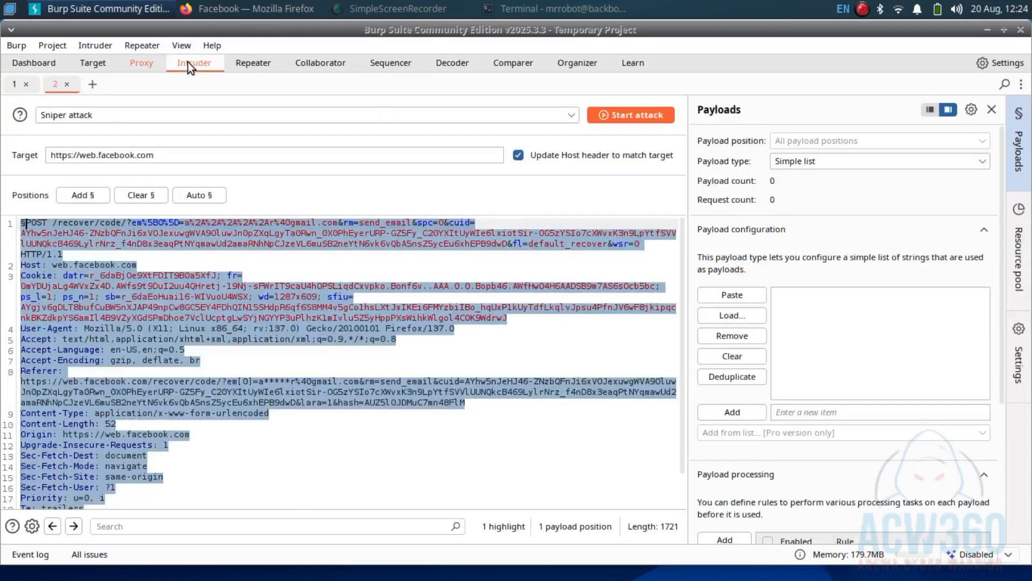
mouse_move(205, 72)
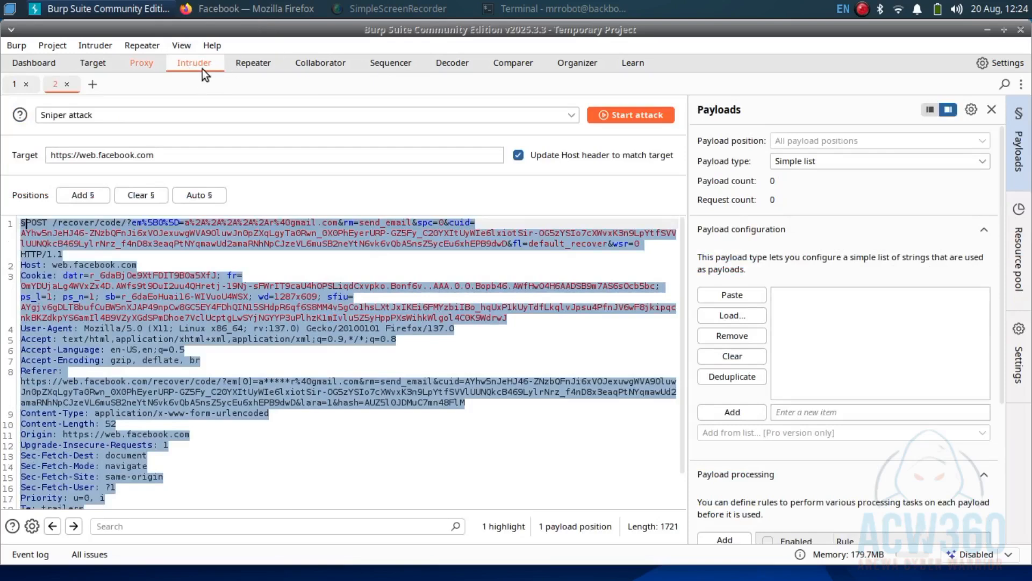
mouse_move(104, 239)
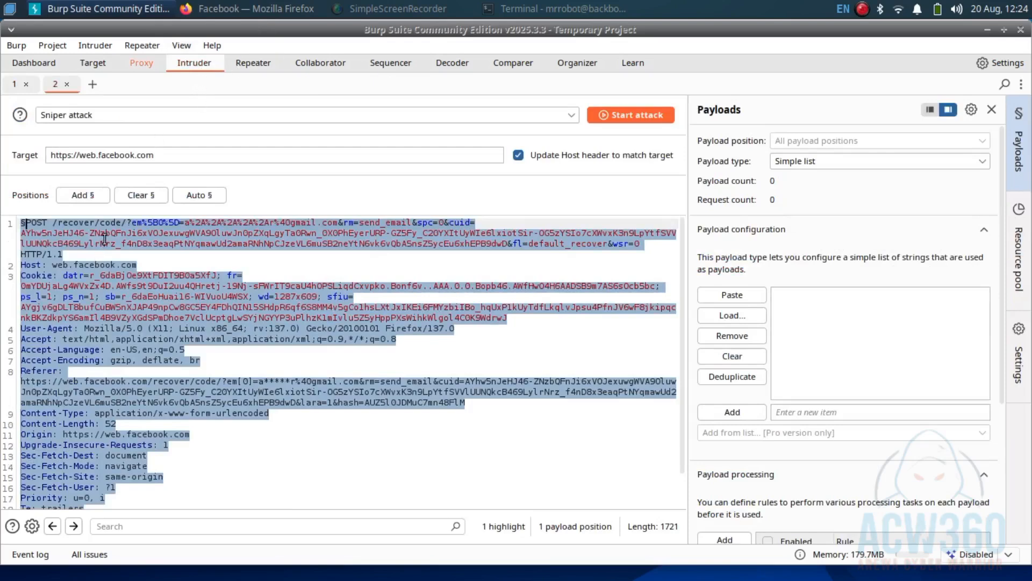
mouse_move(191, 416)
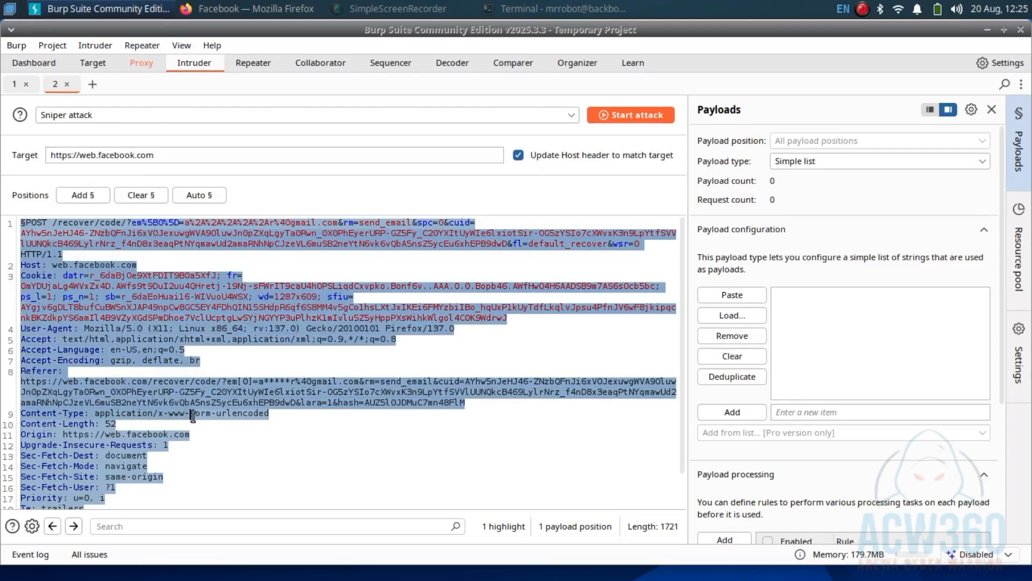
scroll("down", 3)
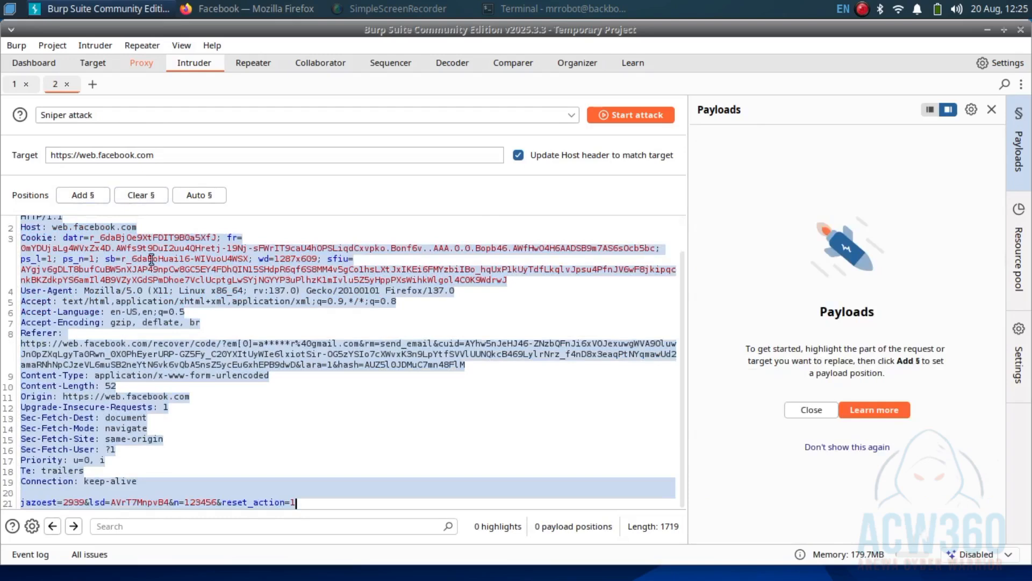
left_click(184, 502)
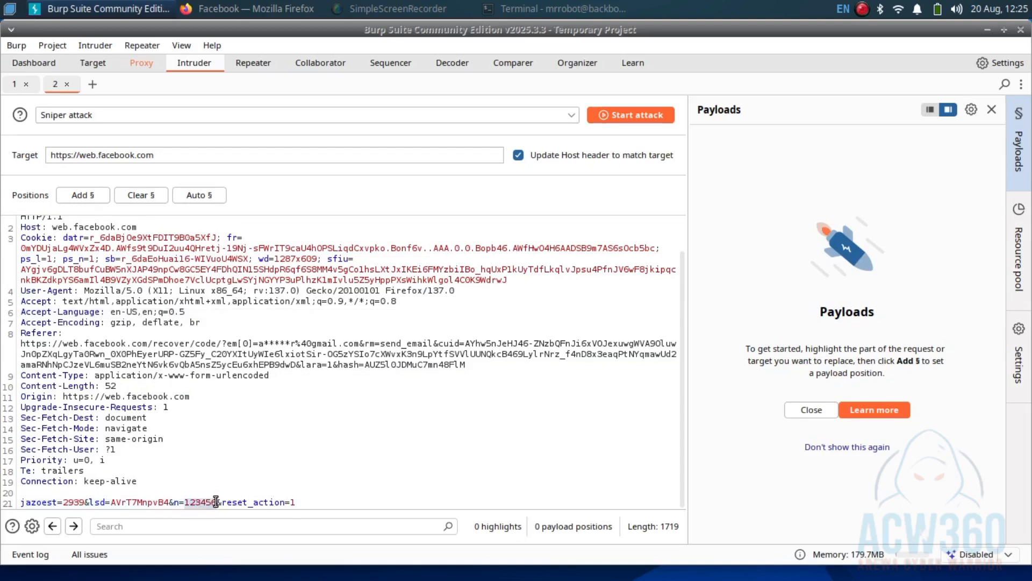
mouse_move(191, 478)
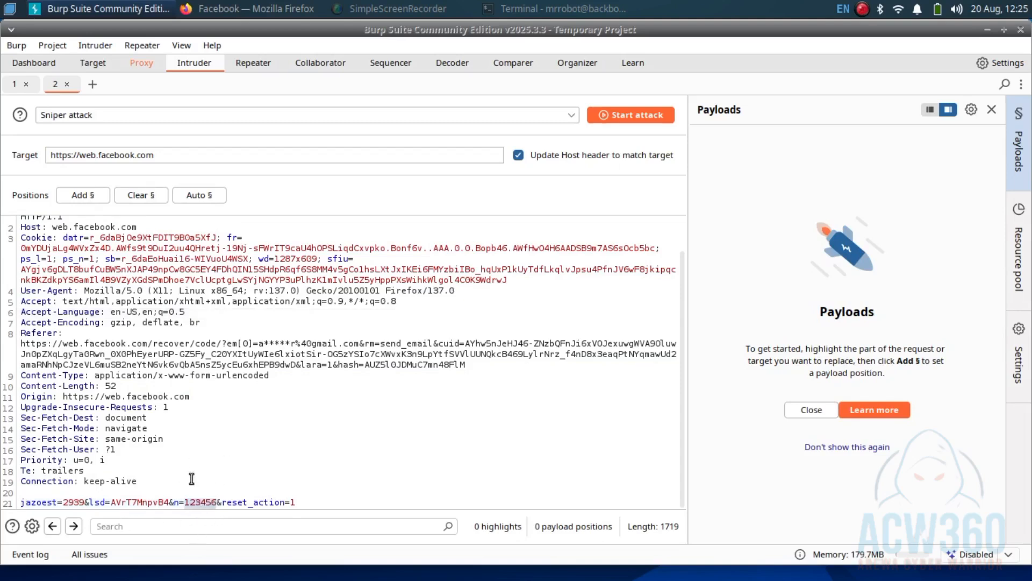
left_click(82, 195)
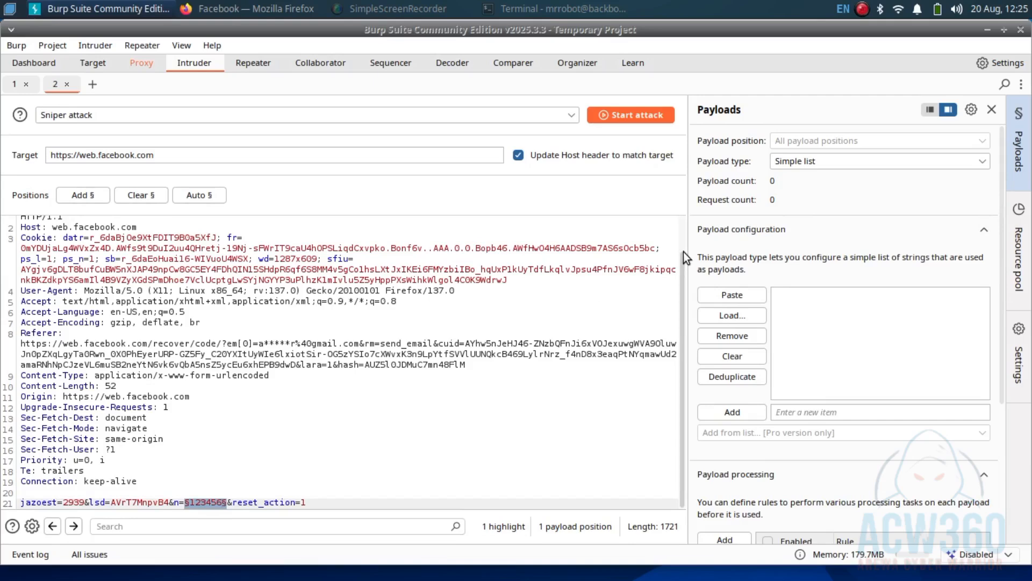
mouse_move(731, 315)
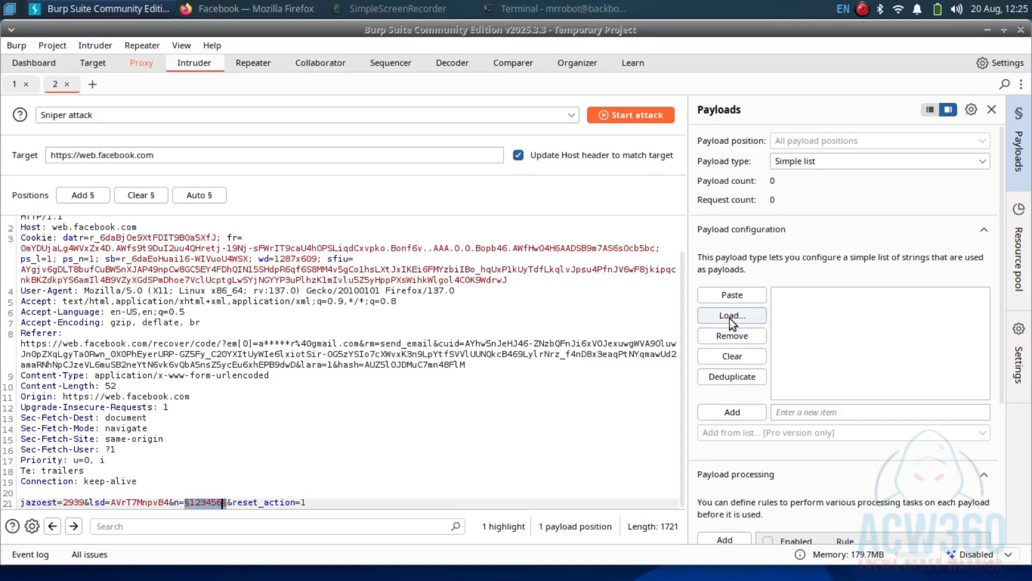
Load passwords.txt as the 26-entry payload wordlist
left_click(731, 315)
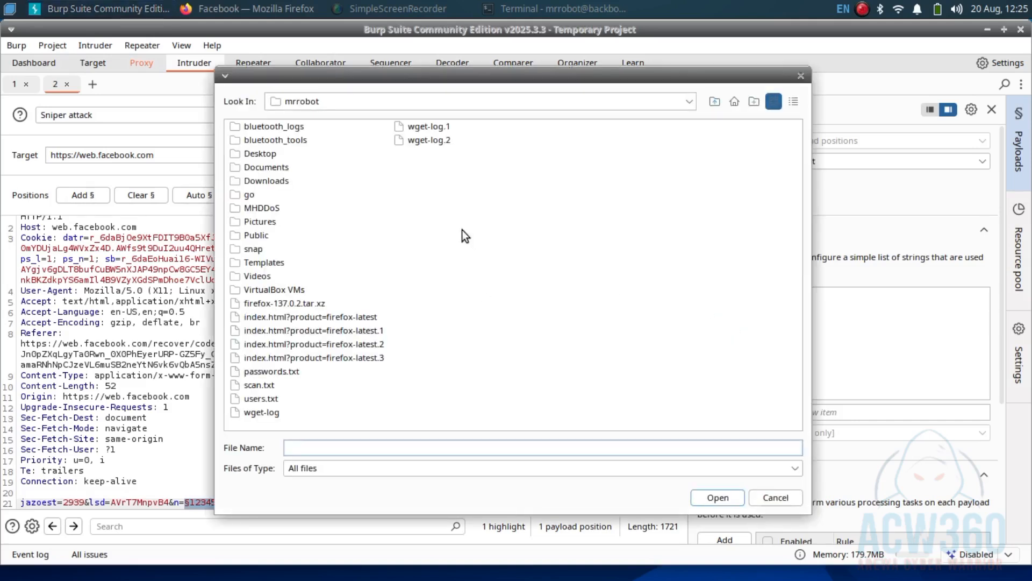
mouse_move(262, 315)
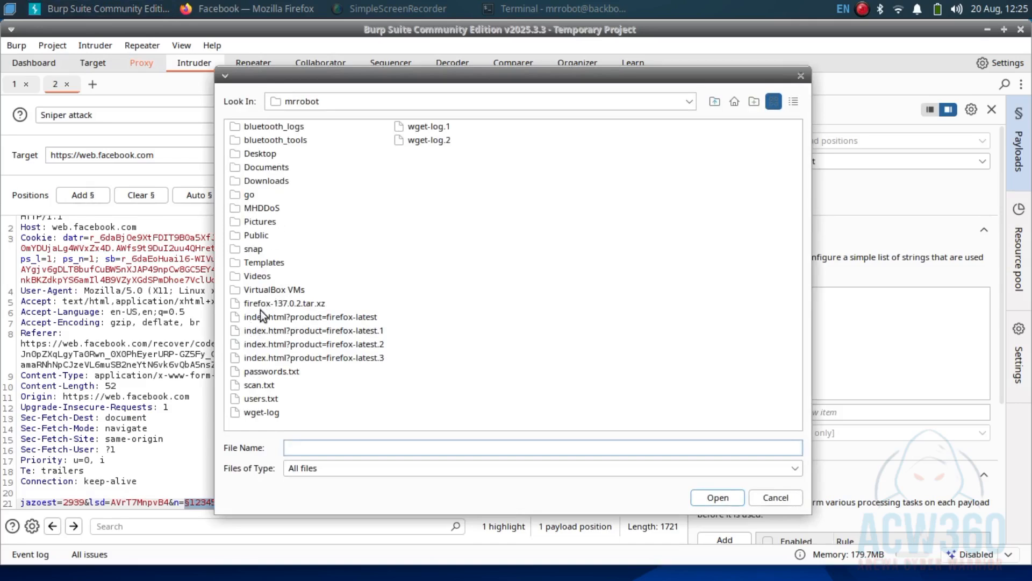
mouse_move(283, 375)
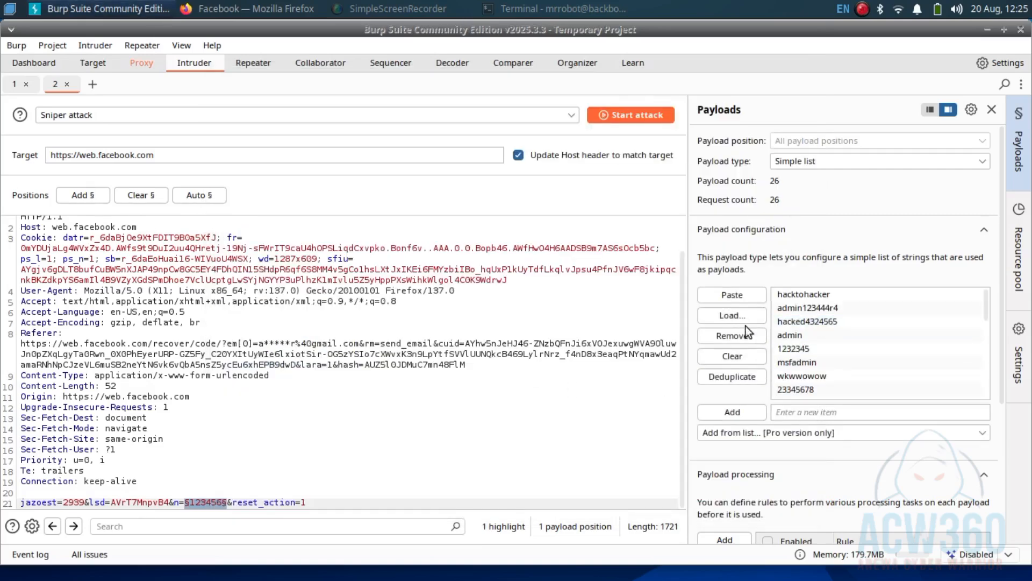
left_click(797, 336)
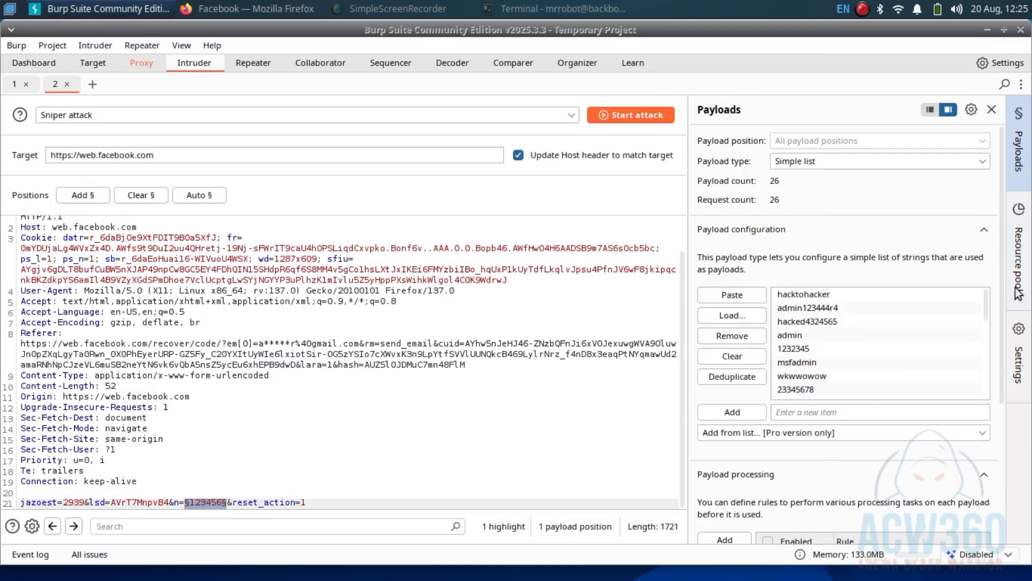
mouse_move(852, 485)
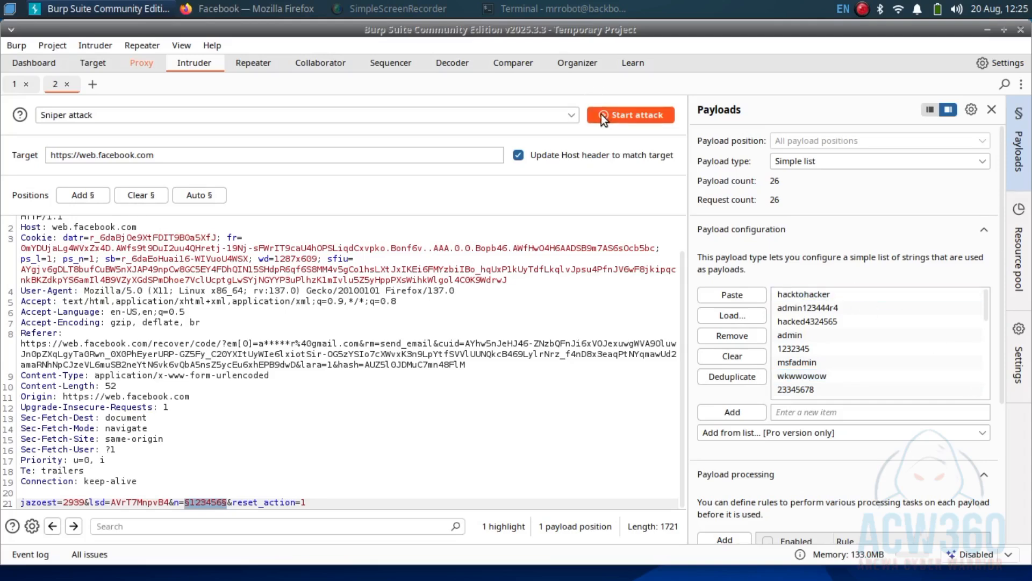
Start the attack, accept the Community Edition notice, and inspect results for the 302 outlier
left_click(629, 115)
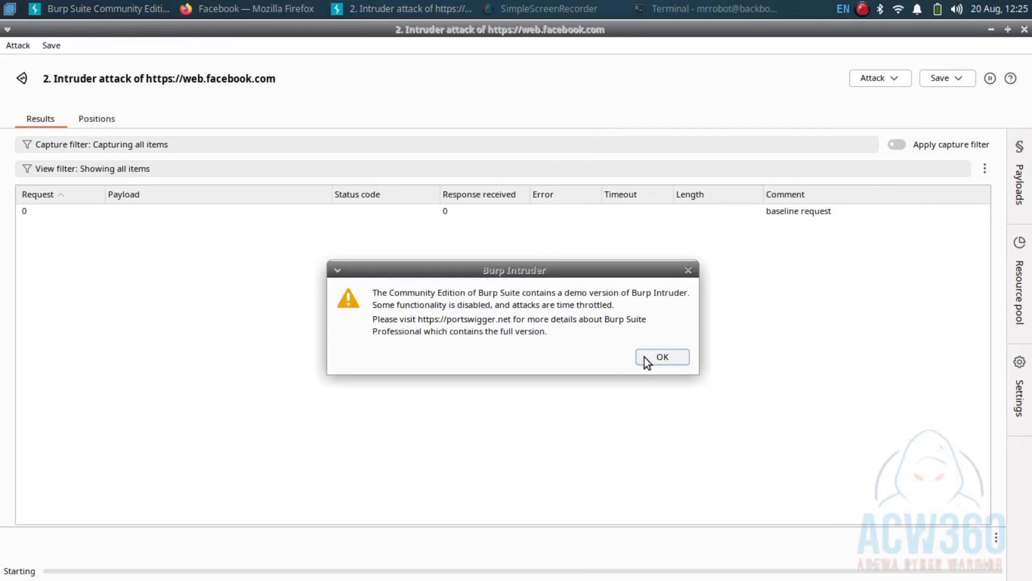
left_click(661, 356)
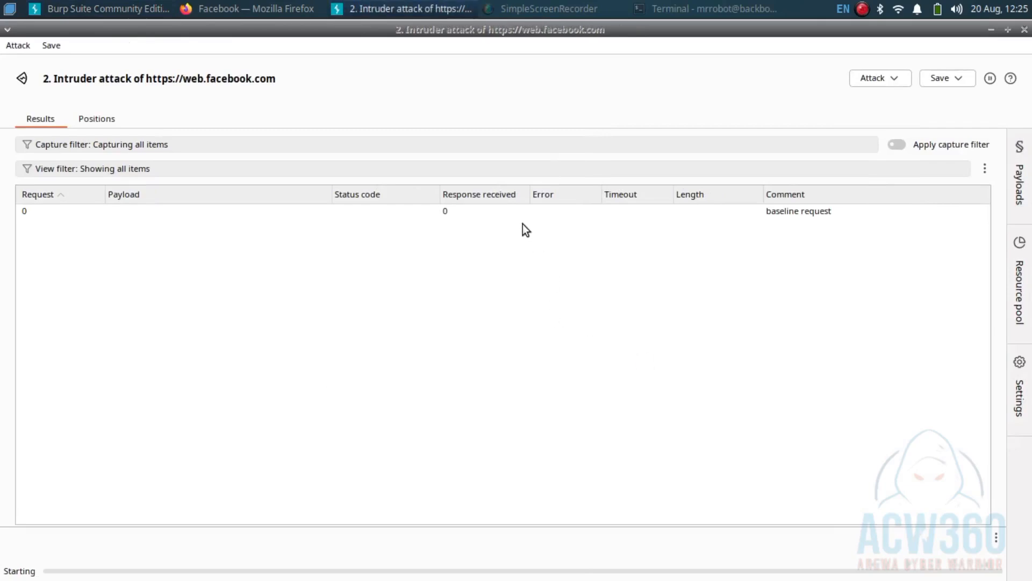
mouse_move(581, 232)
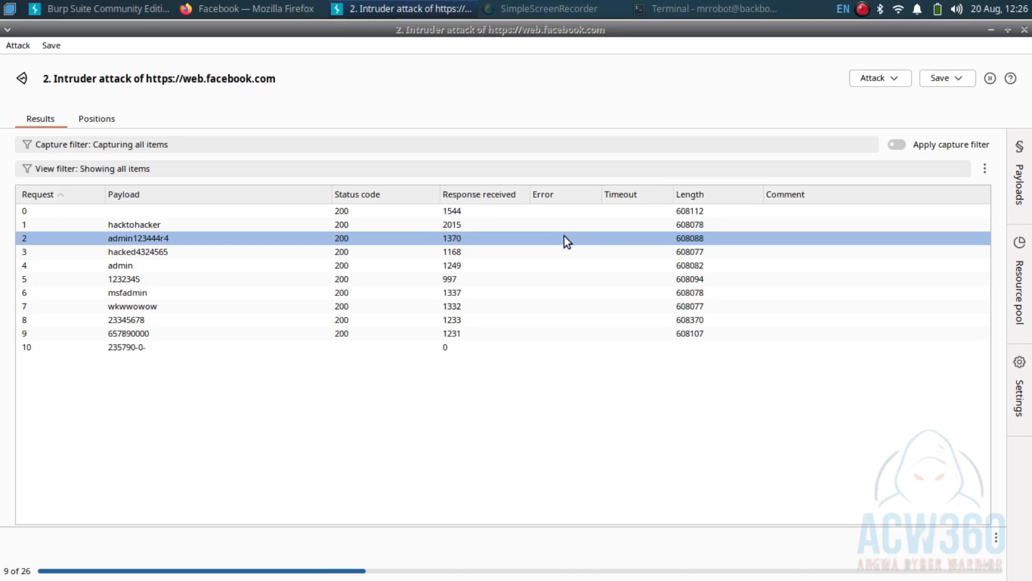
mouse_move(534, 236)
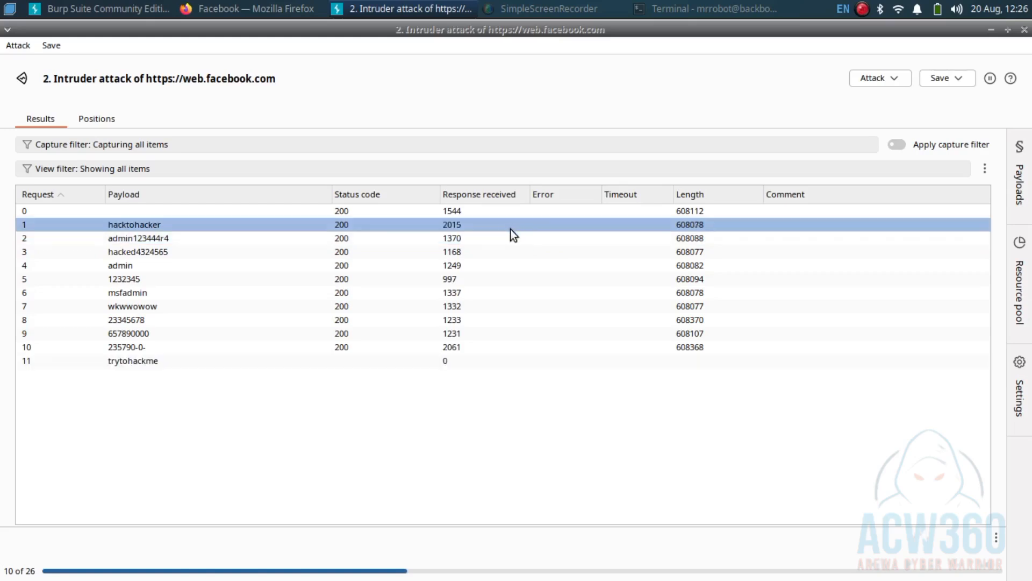
left_click(567, 251)
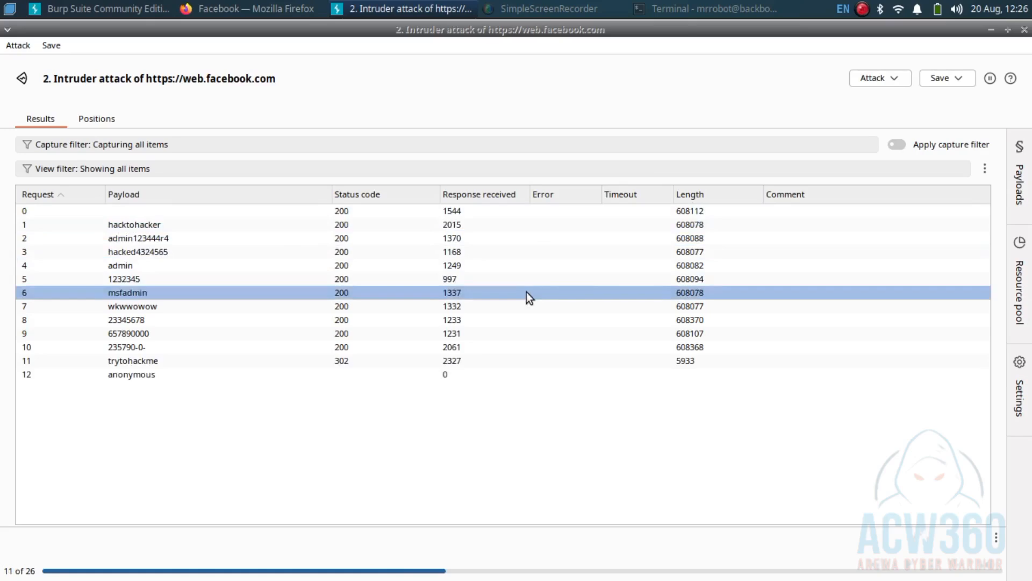
left_click(348, 361)
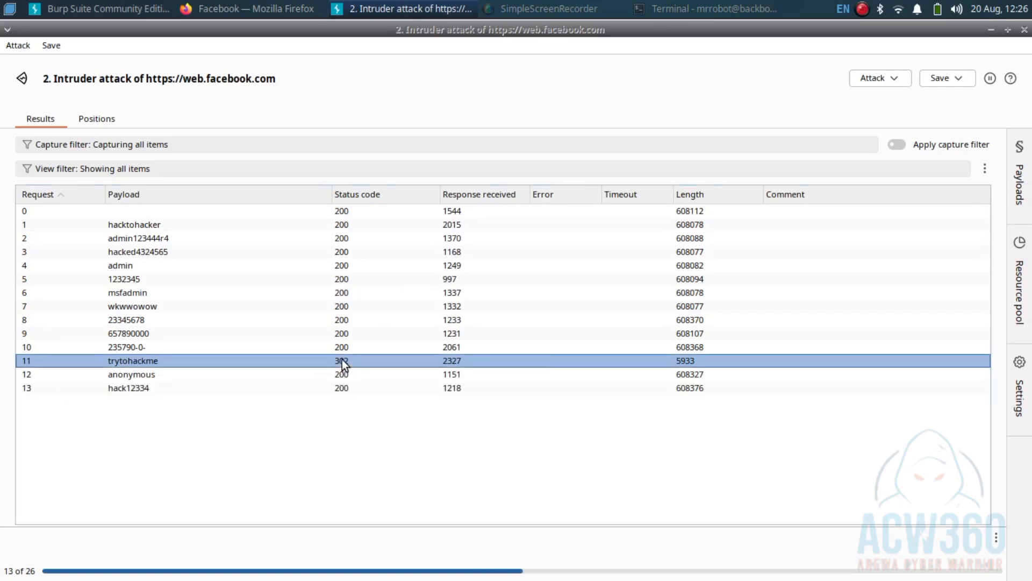
double_click(131, 361)
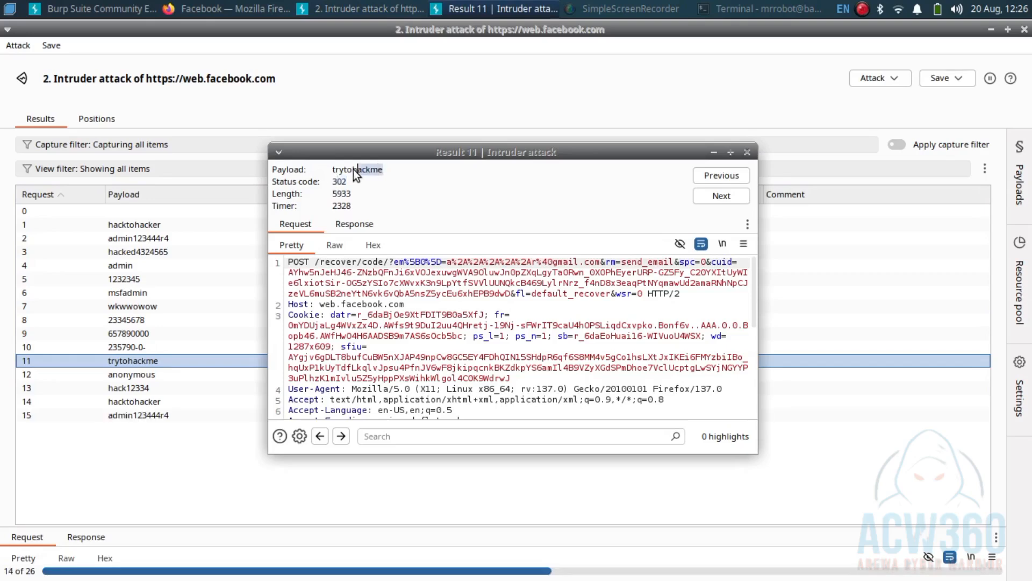
double_click(356, 169)
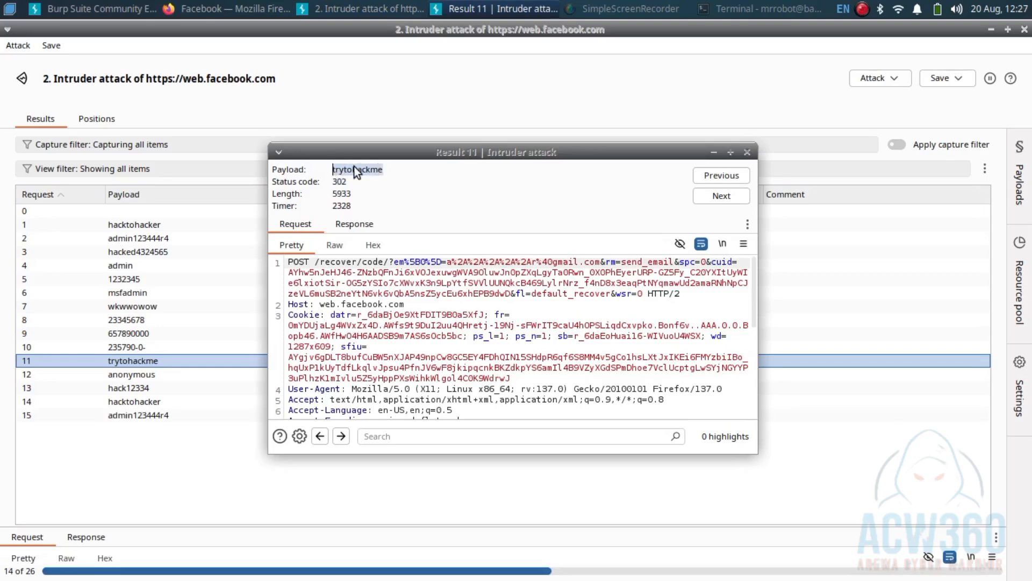
mouse_move(877, 68)
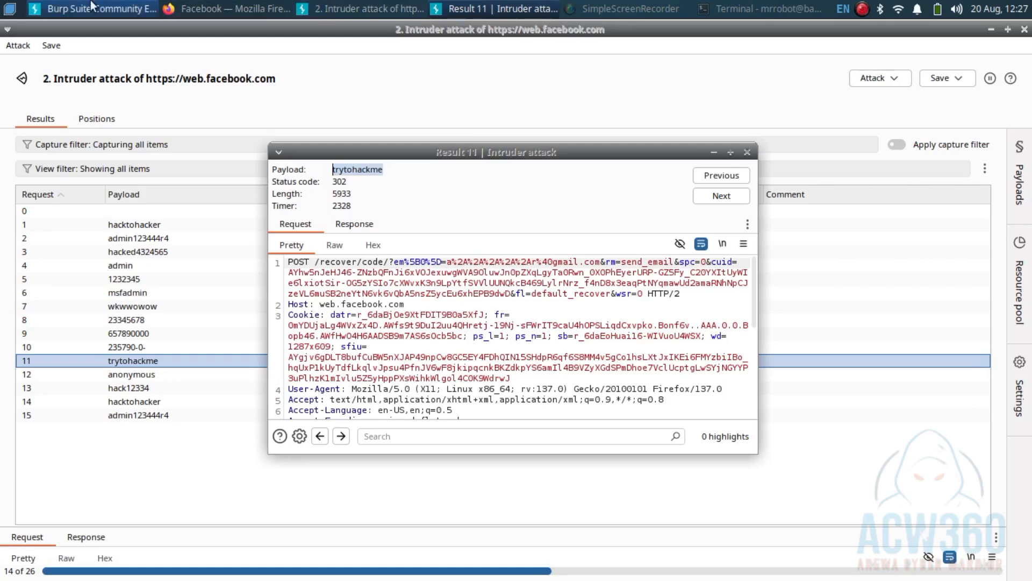
left_click(747, 151)
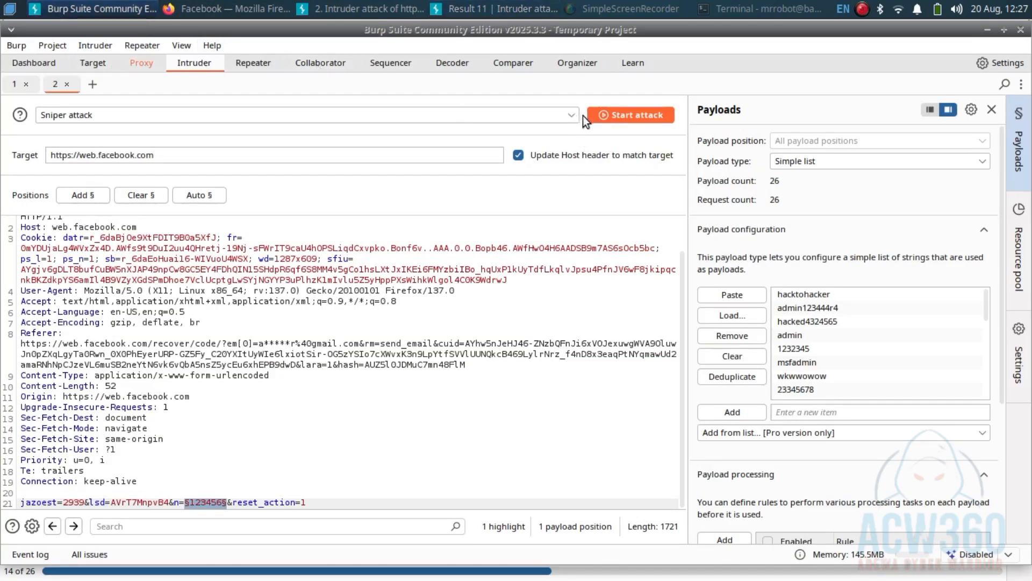
left_click(141, 63)
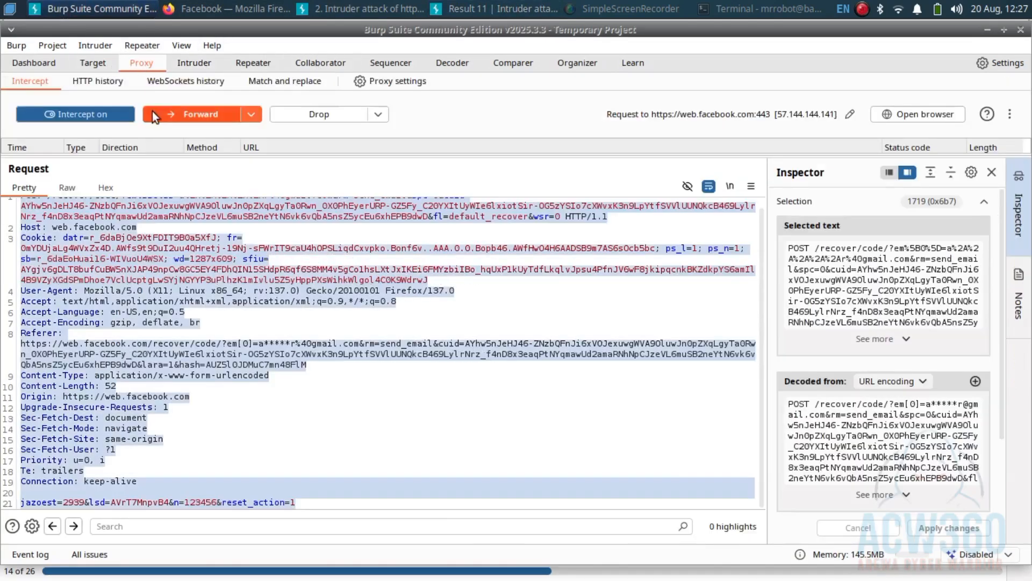
left_click(75, 114)
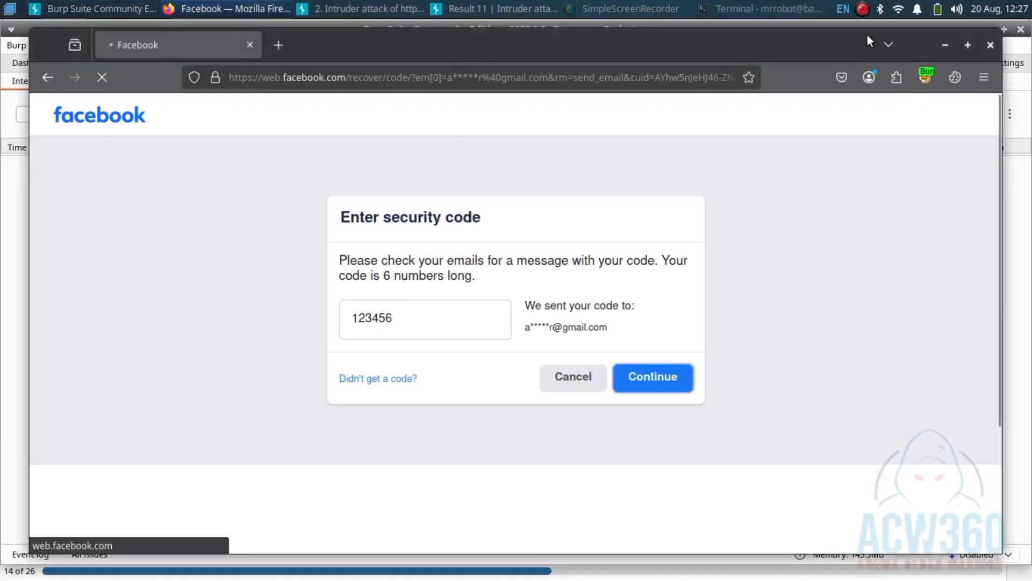
mouse_move(556, 150)
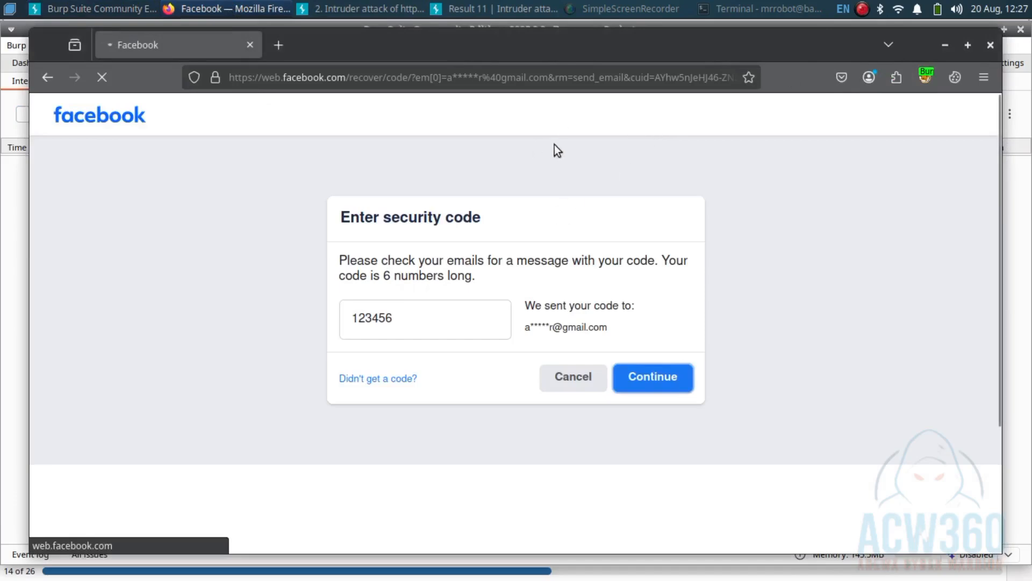
mouse_move(926, 77)
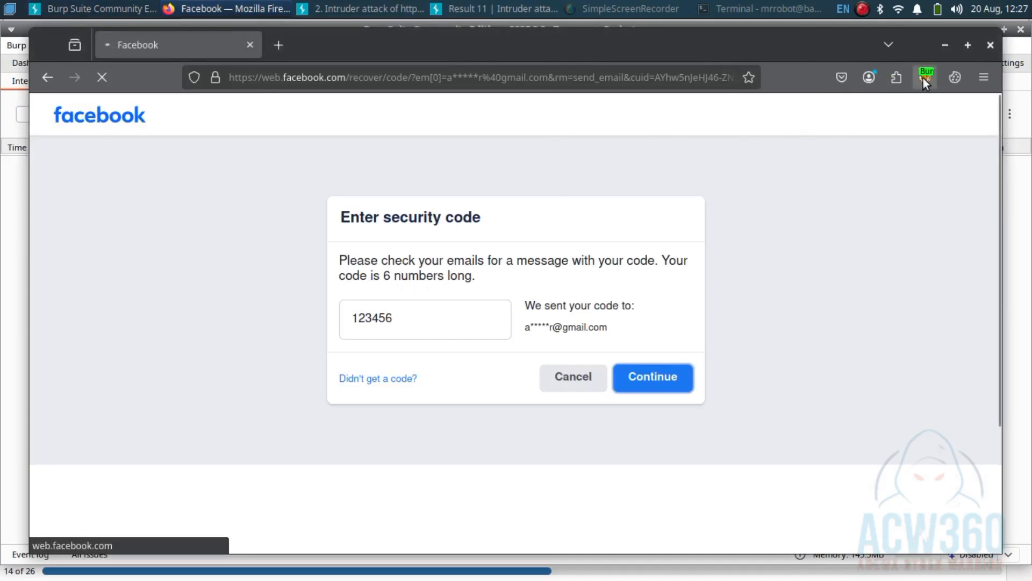
left_click(925, 78)
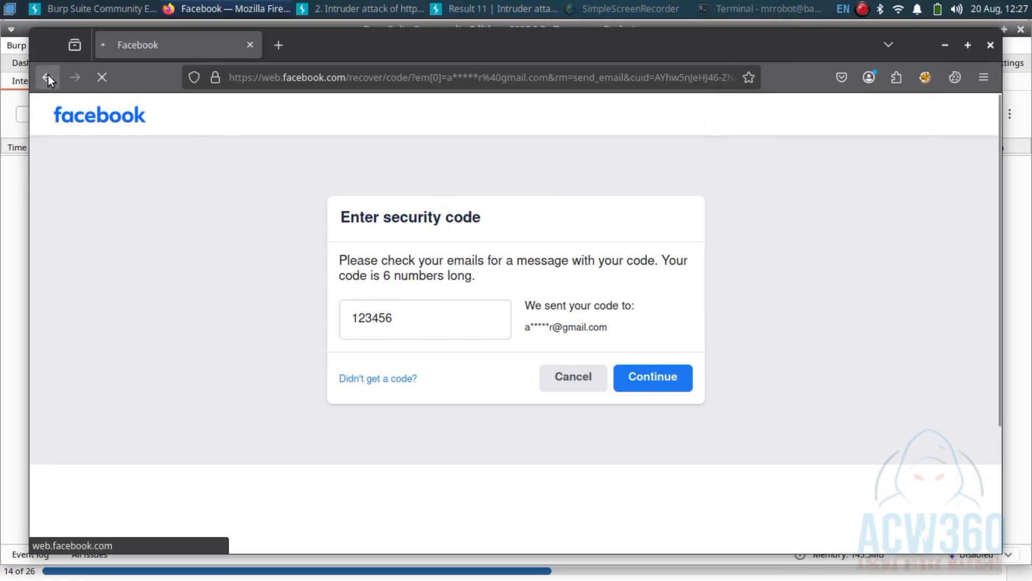
left_click(48, 77)
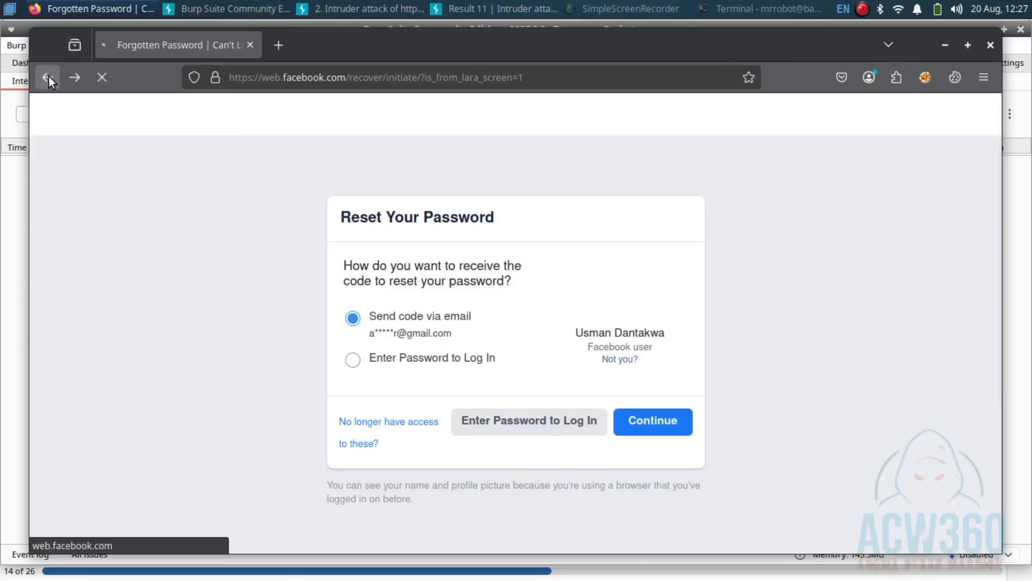
left_click(528, 420)
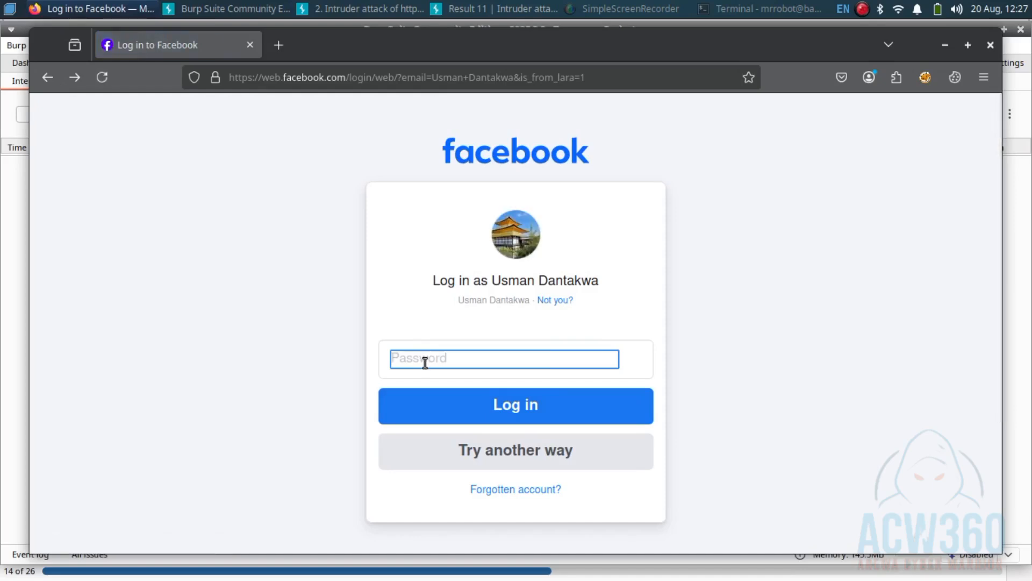
type("password")
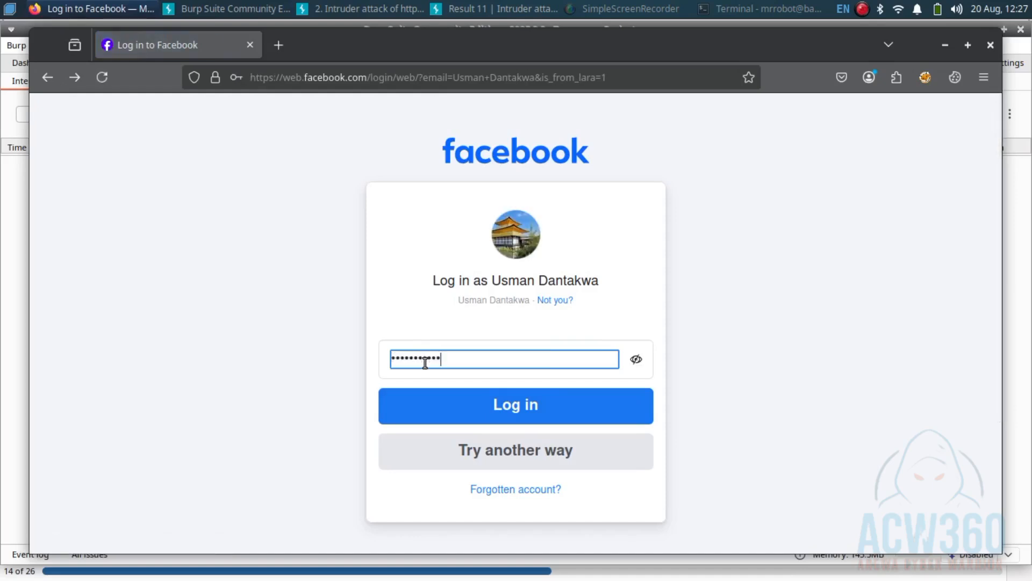
left_click(634, 359)
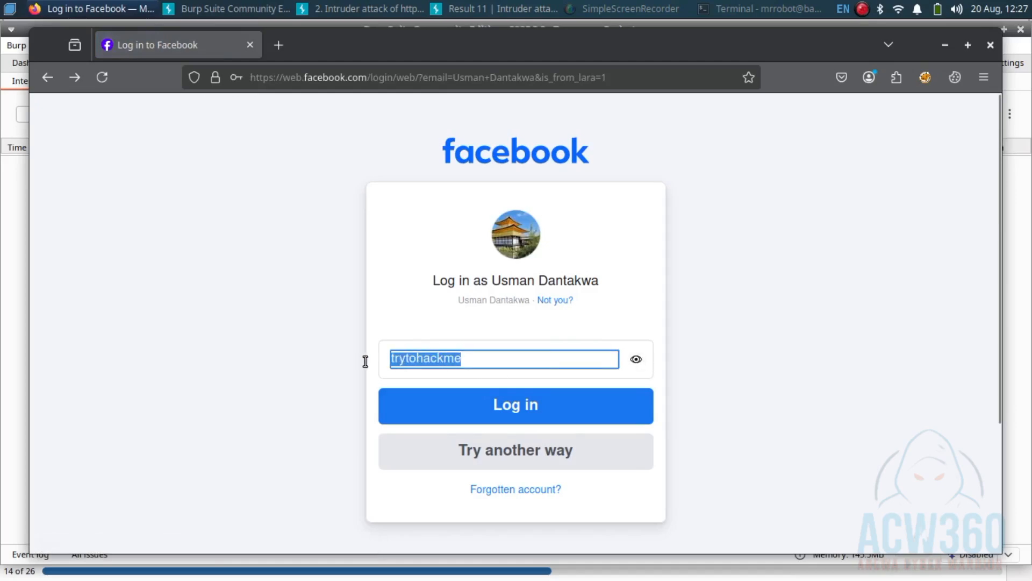
left_click(515, 406)
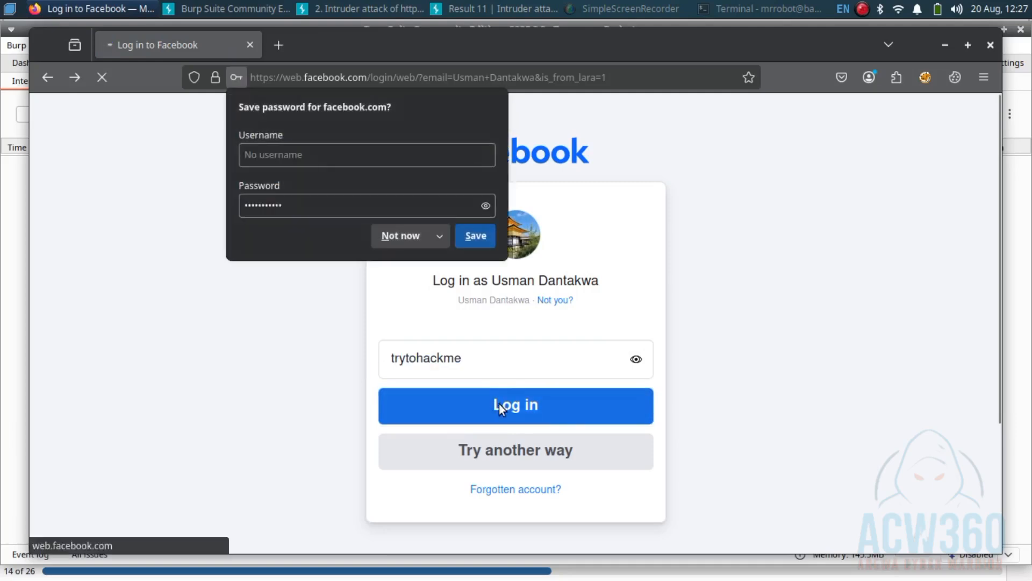
left_click(400, 235)
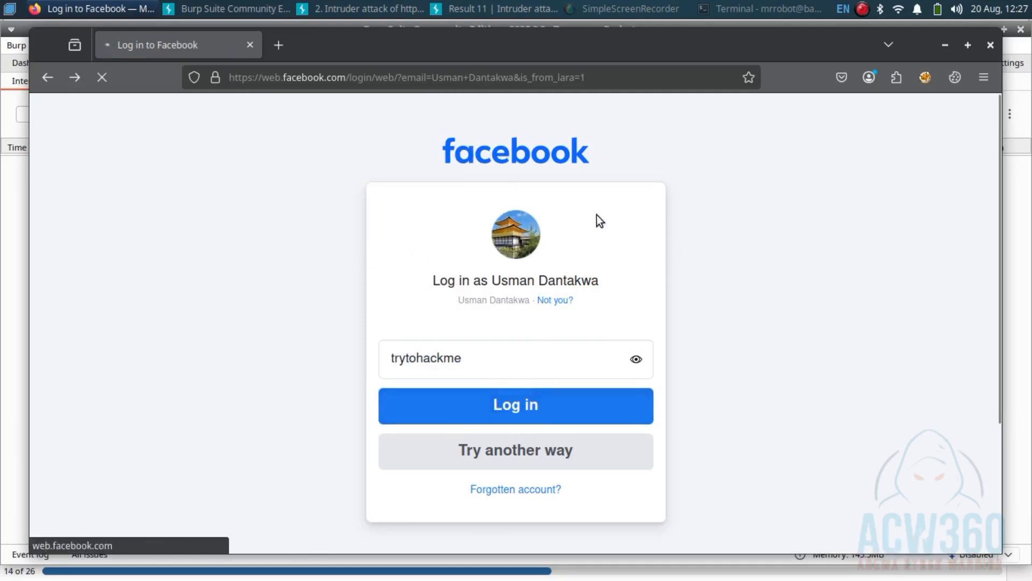
mouse_move(492, 176)
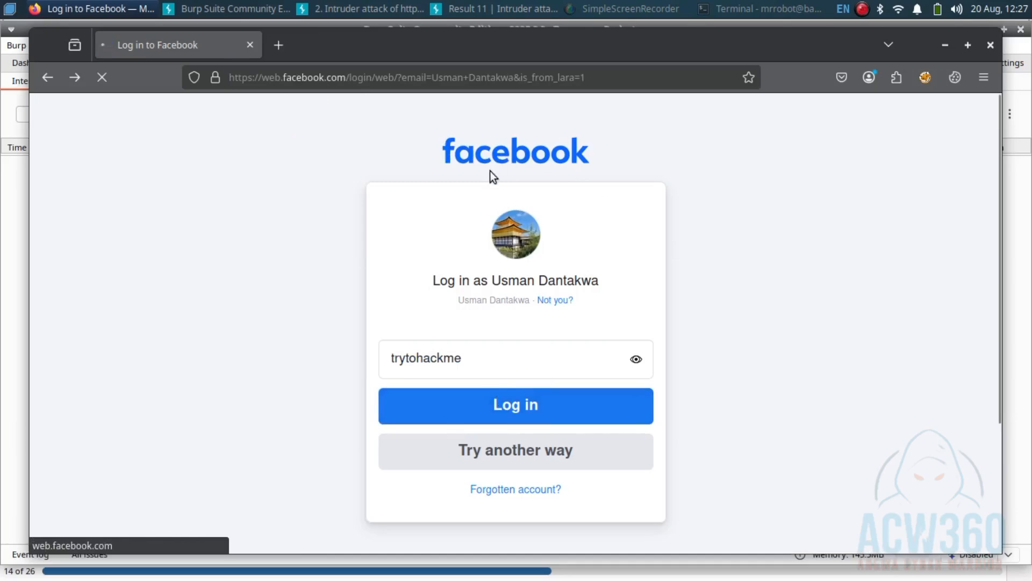
left_click(515, 406)
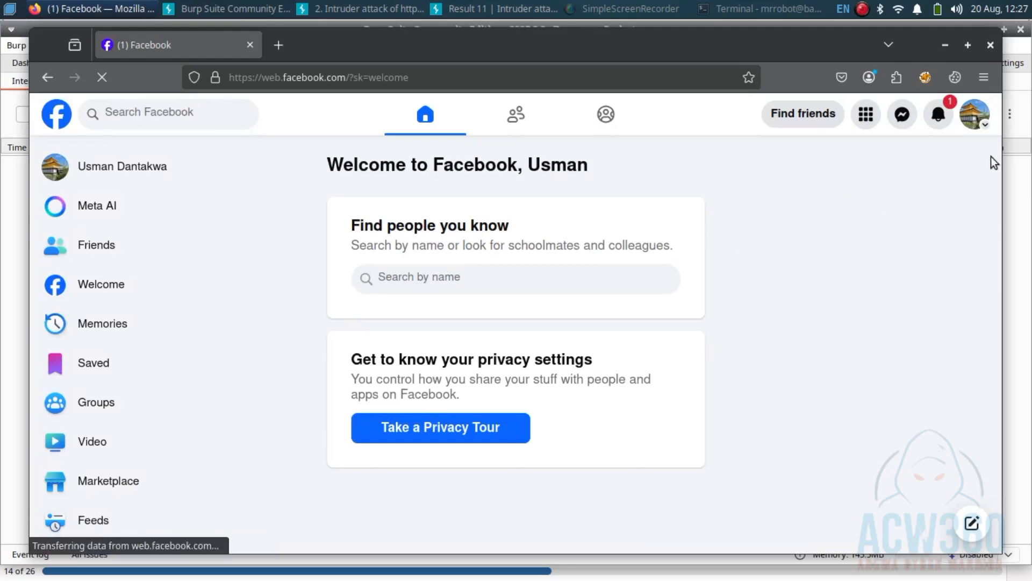
left_click(976, 114)
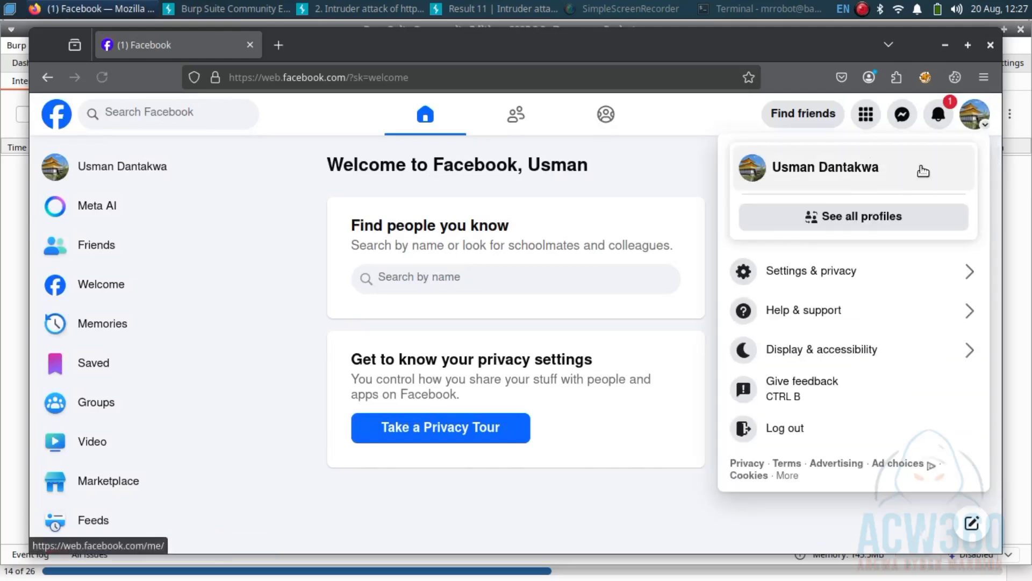
mouse_move(372, 354)
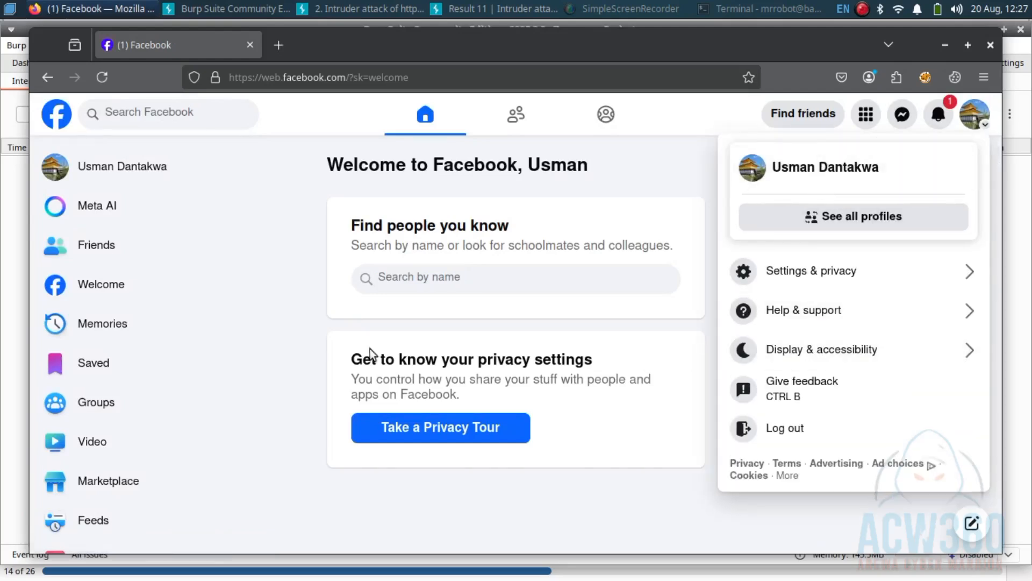
left_click(630, 9)
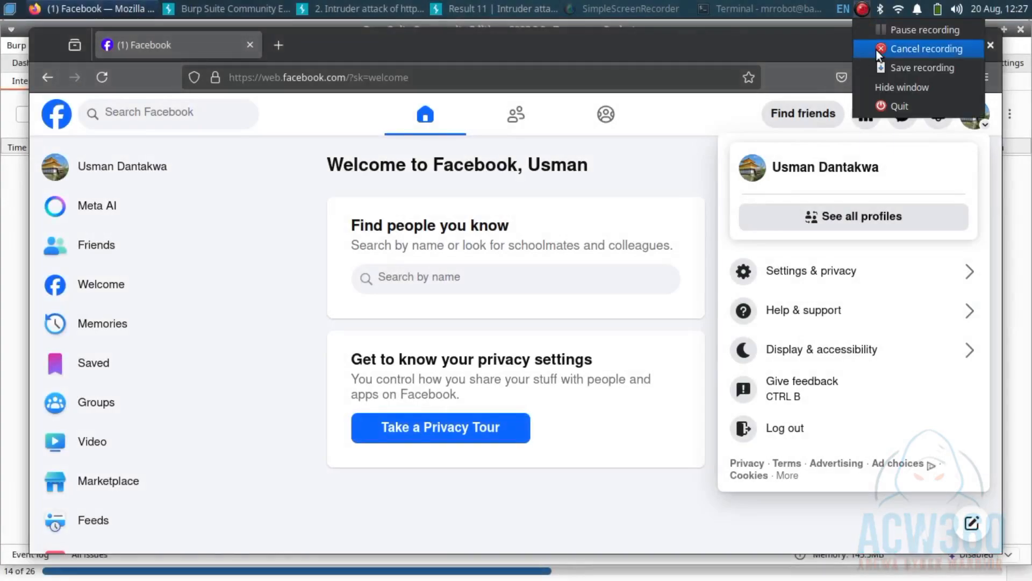
mouse_move(916, 67)
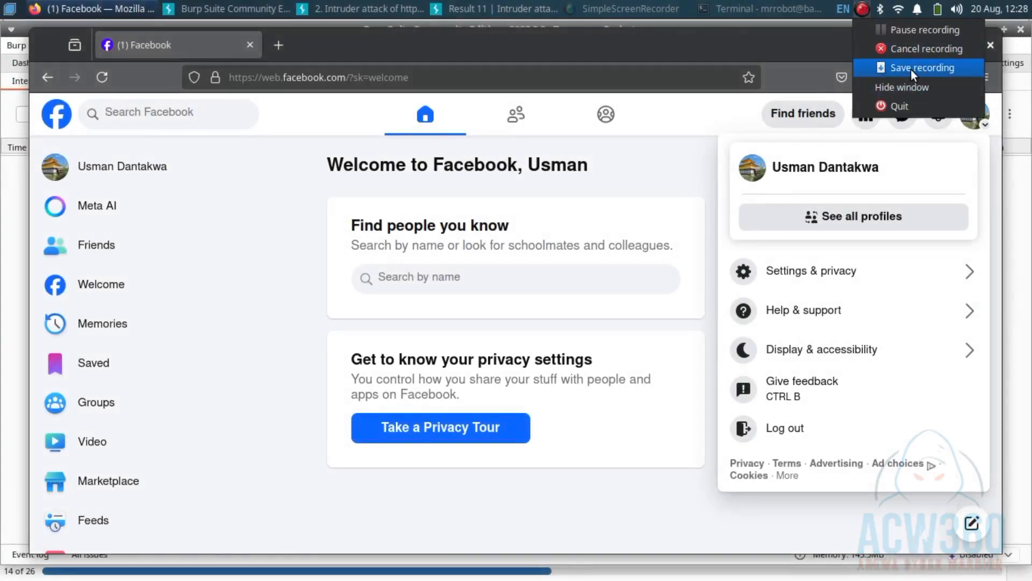
left_click(921, 67)
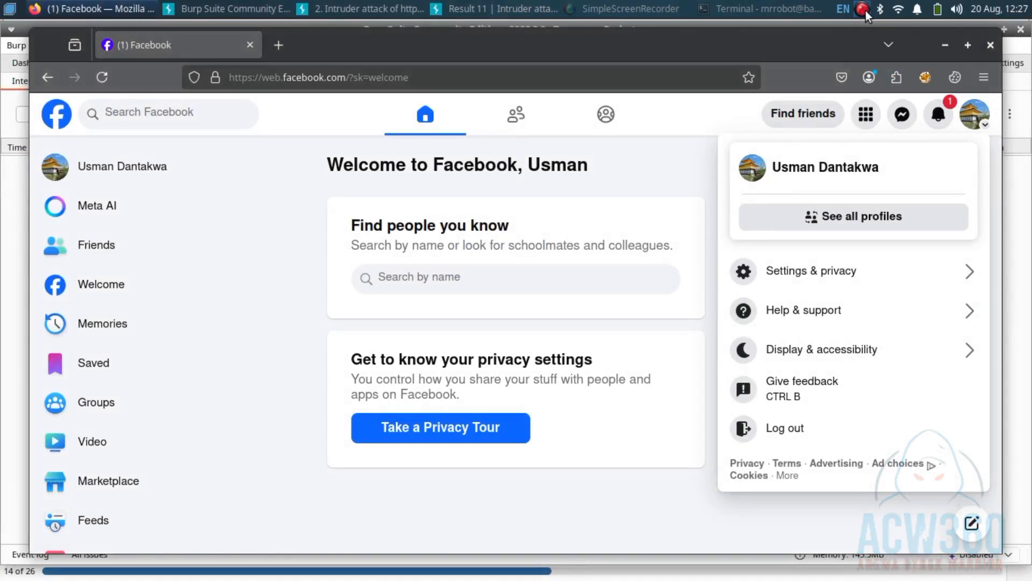
left_click(861, 9)
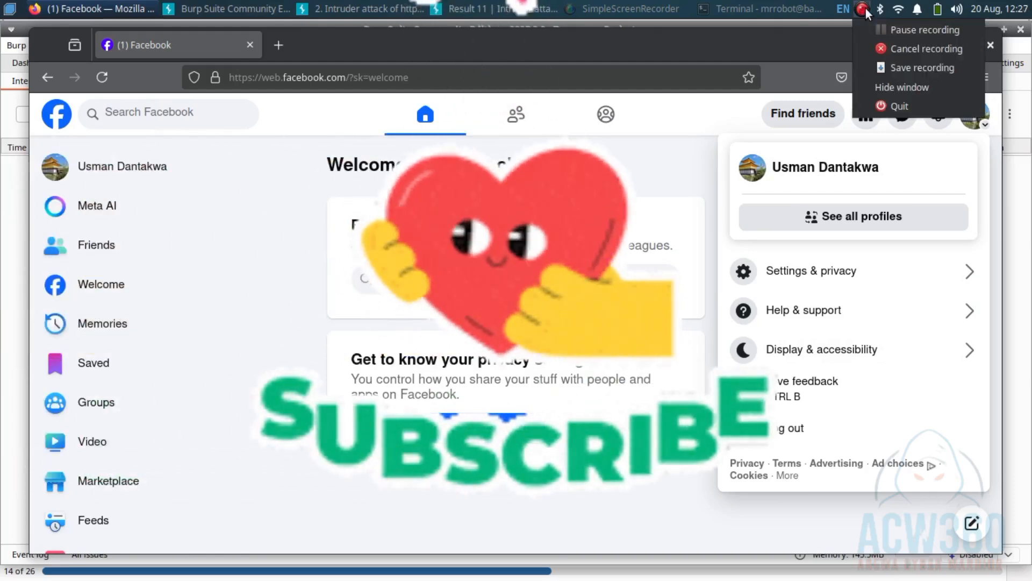
mouse_move(922, 67)
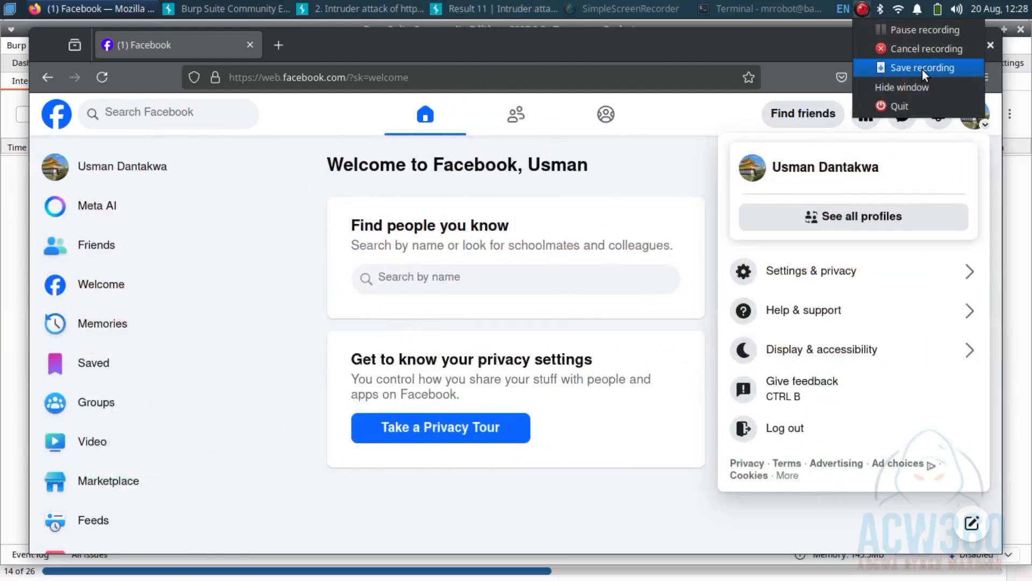